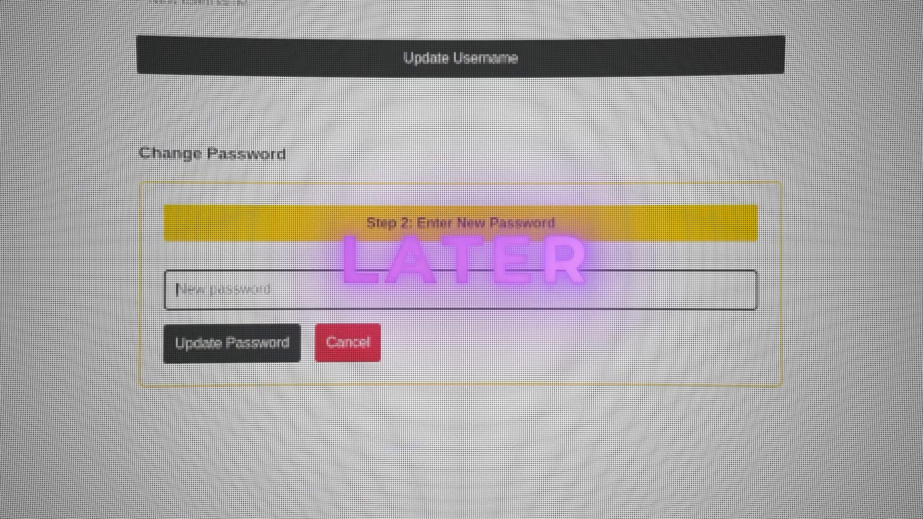
Run npm install in the VS Code terminal and launch Burp's proxied browser on localhost:3000.
click(232, 342)
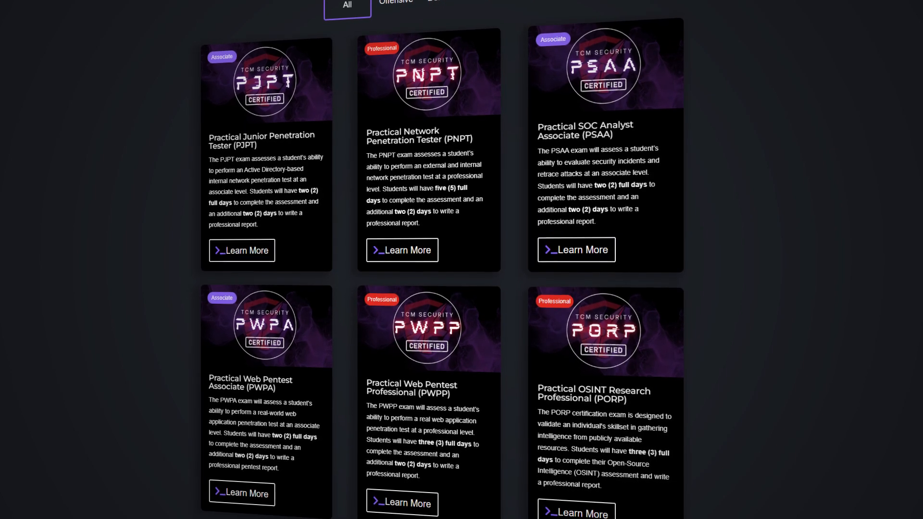
click(241, 249)
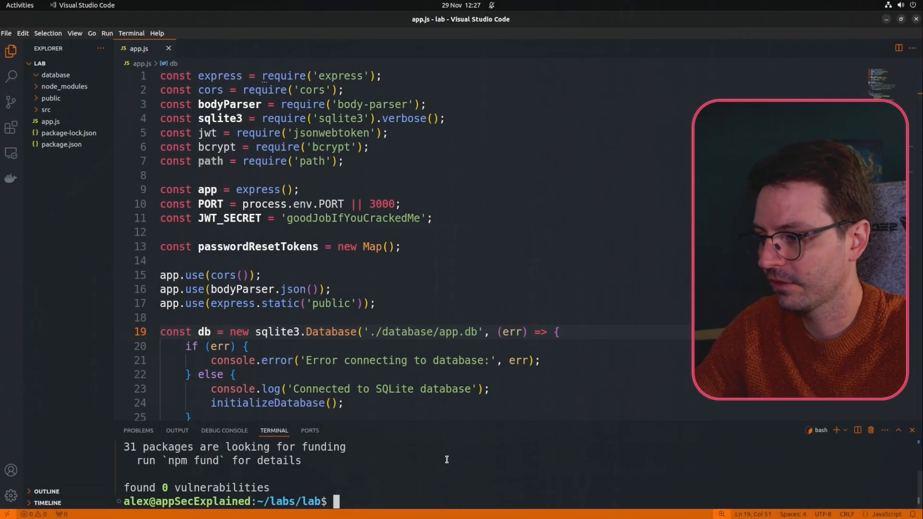
text(no)
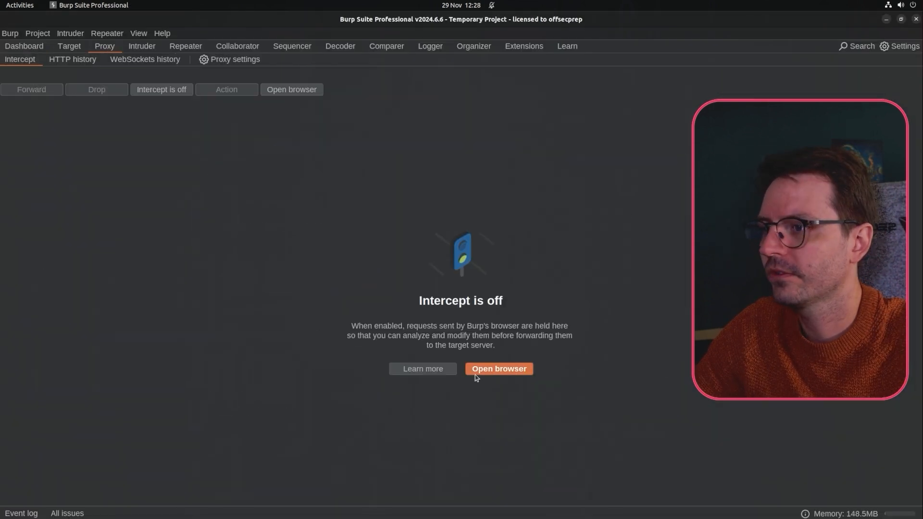
click(498, 368)
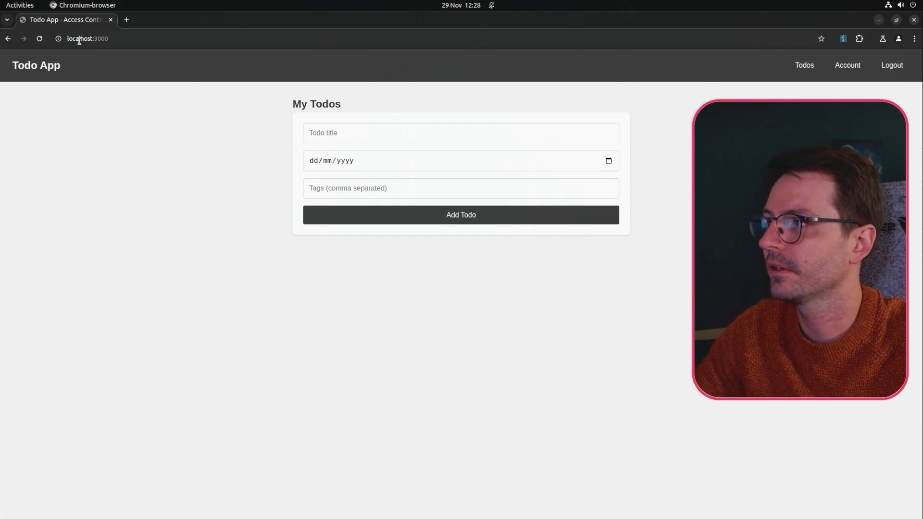
click(891, 64)
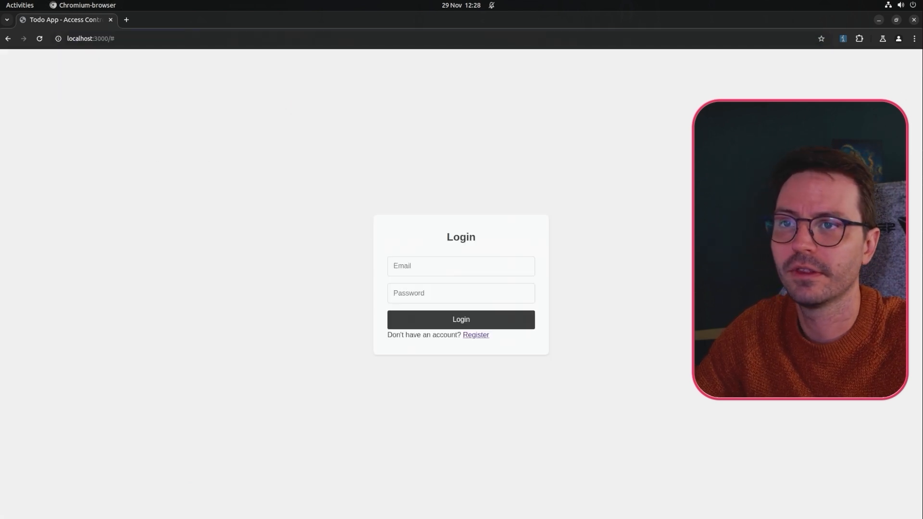
click(460, 265)
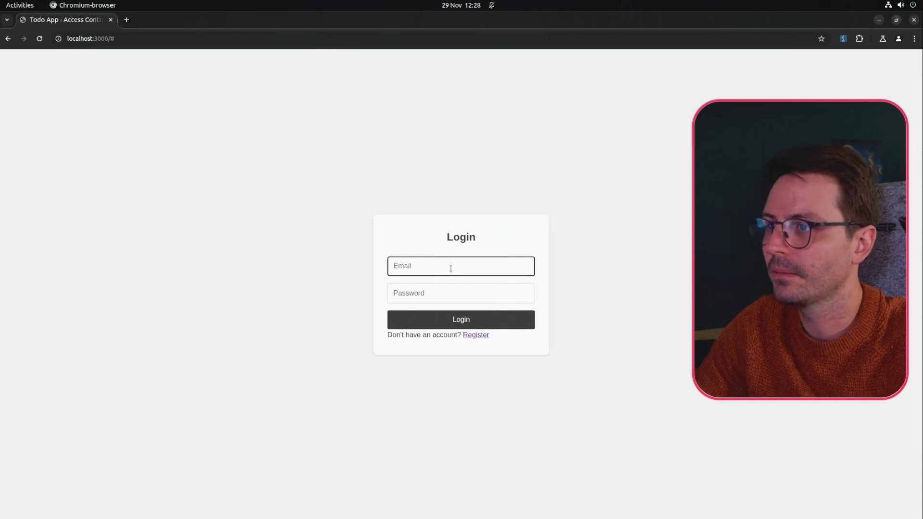
click(475, 334)
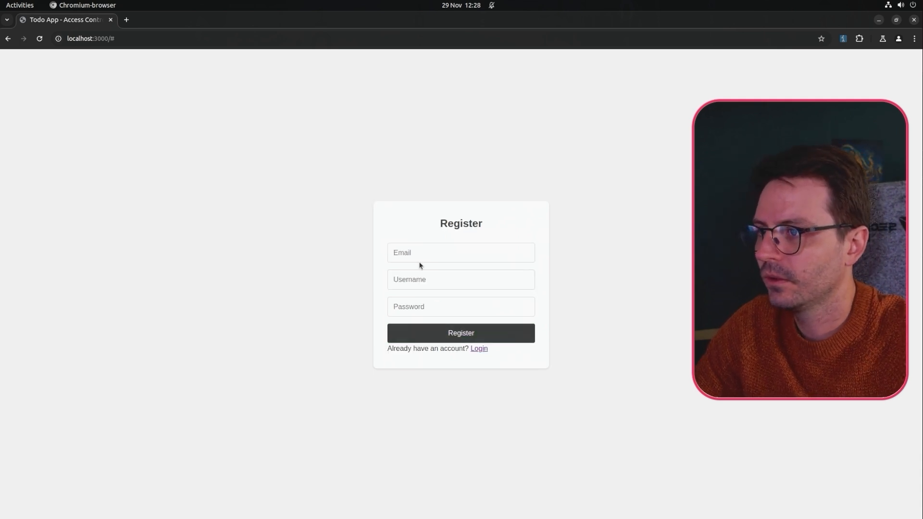
text(alex@)
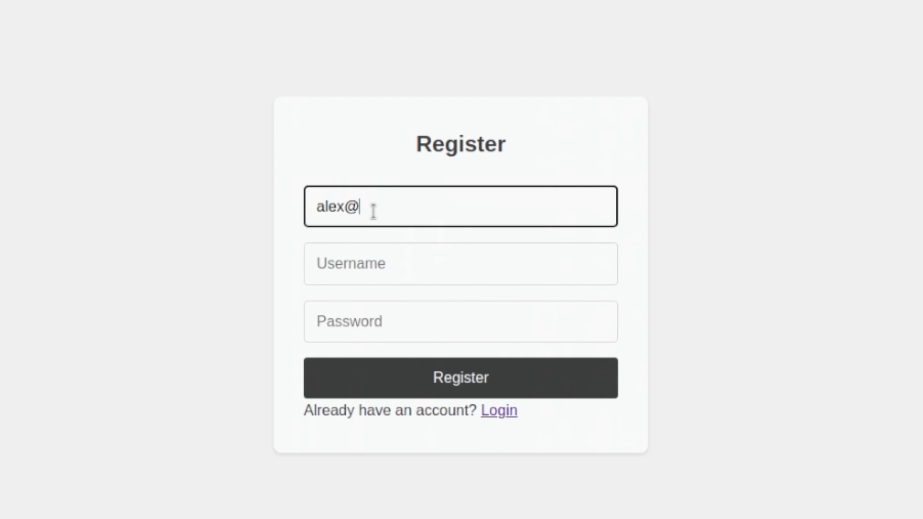
text(alex.com)
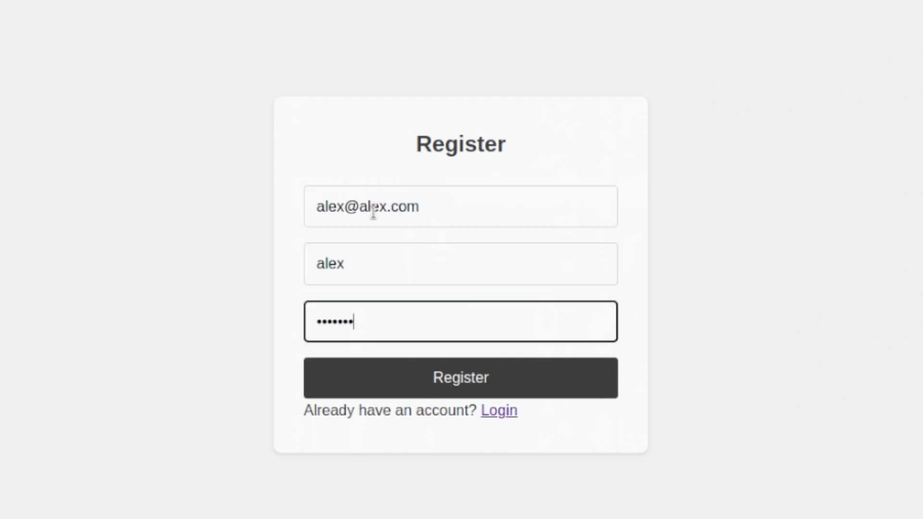
click(461, 377)
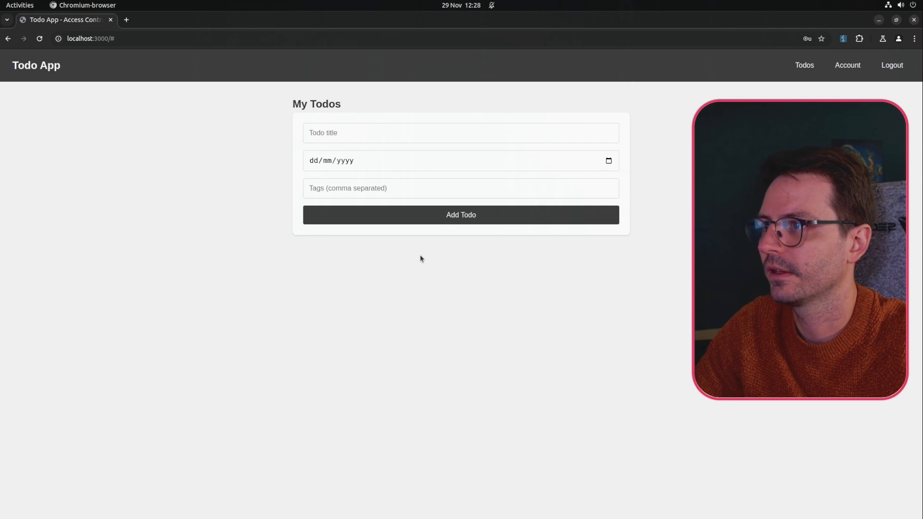
Add a 'make coffee' todo due 29/11/2024 tagged 'health'.
click(460, 132)
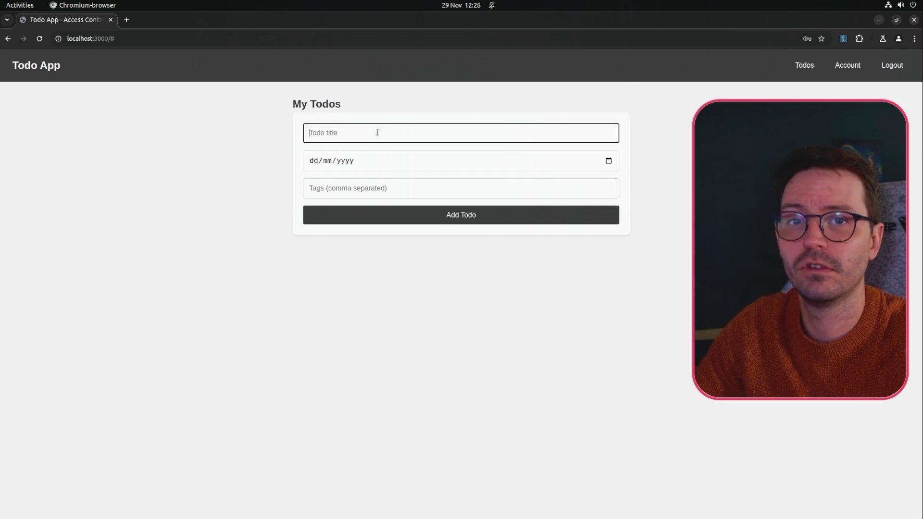
text(make coffee)
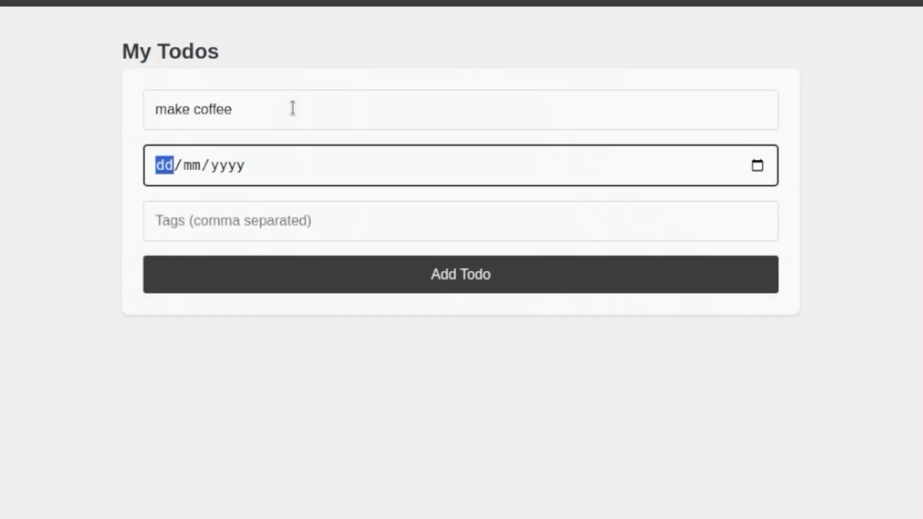
text(10/mm/yyyy)
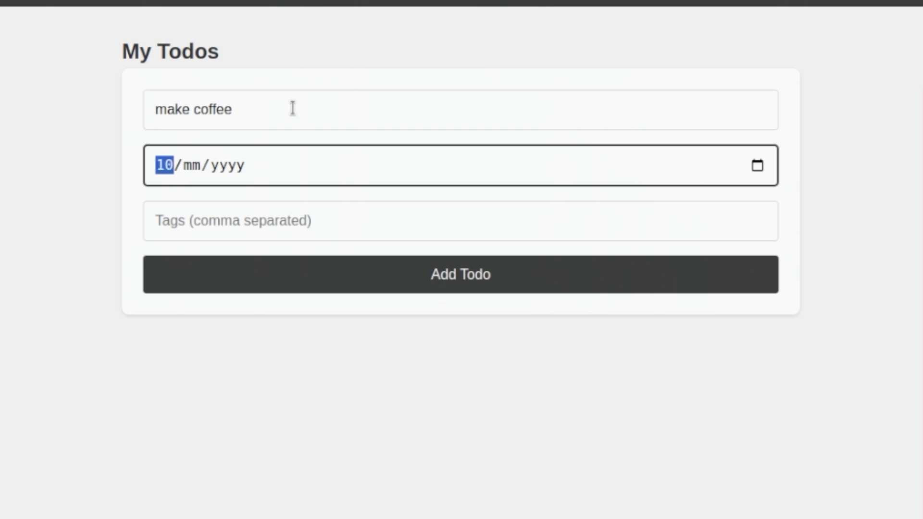
text(2911)
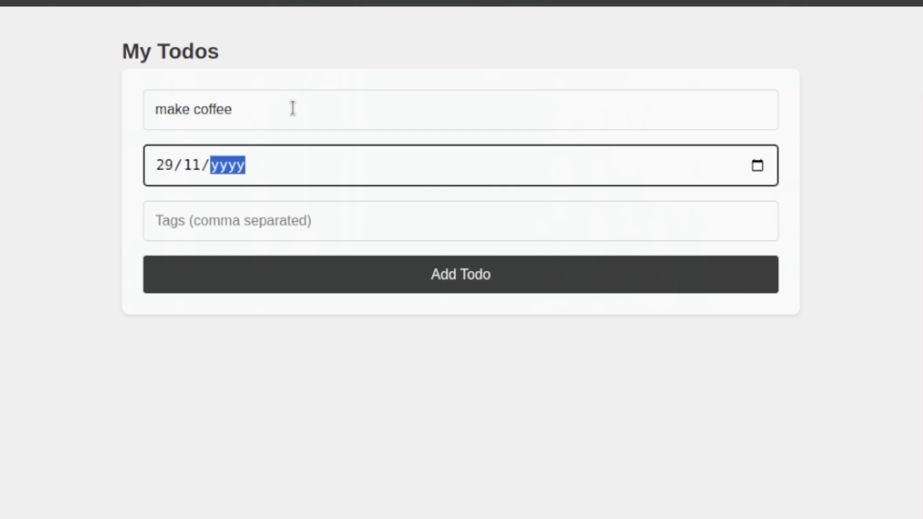
text(2024)
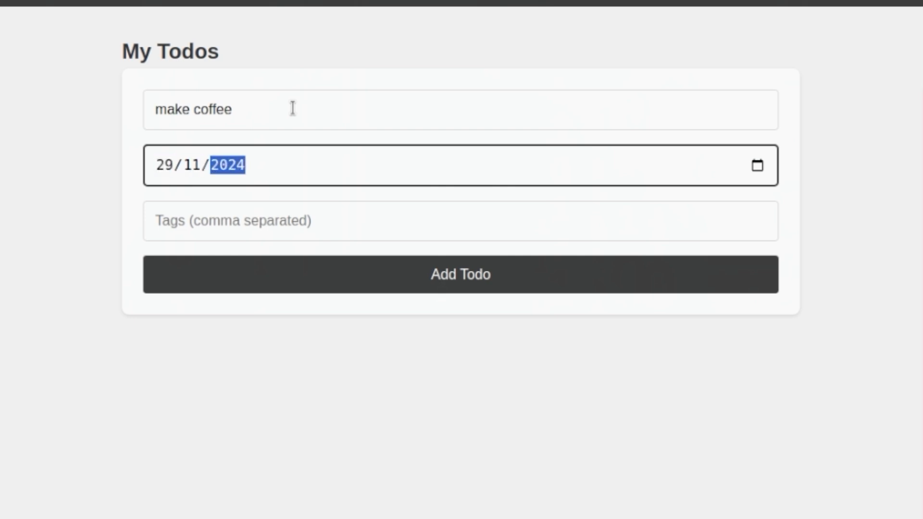
text(health)
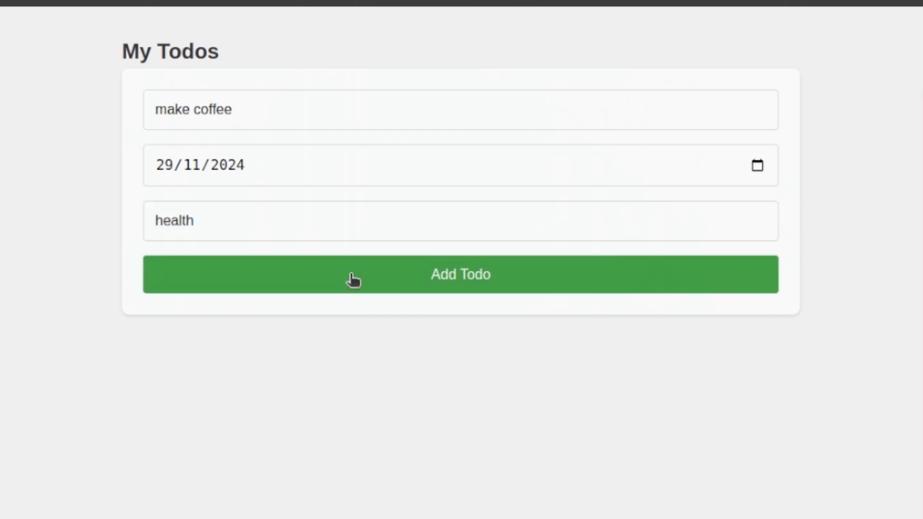
click(460, 274)
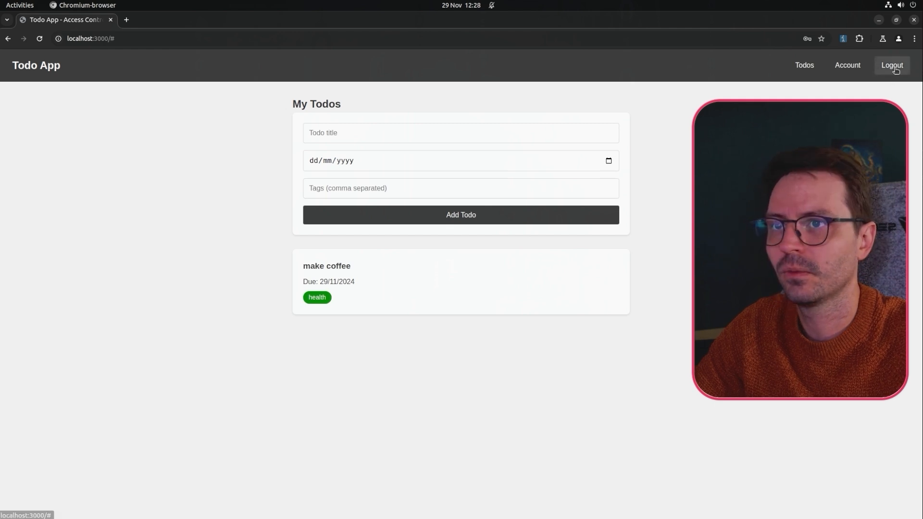
Log out, register a second account 'jeremy', then view its Account page and empty todo list.
click(891, 66)
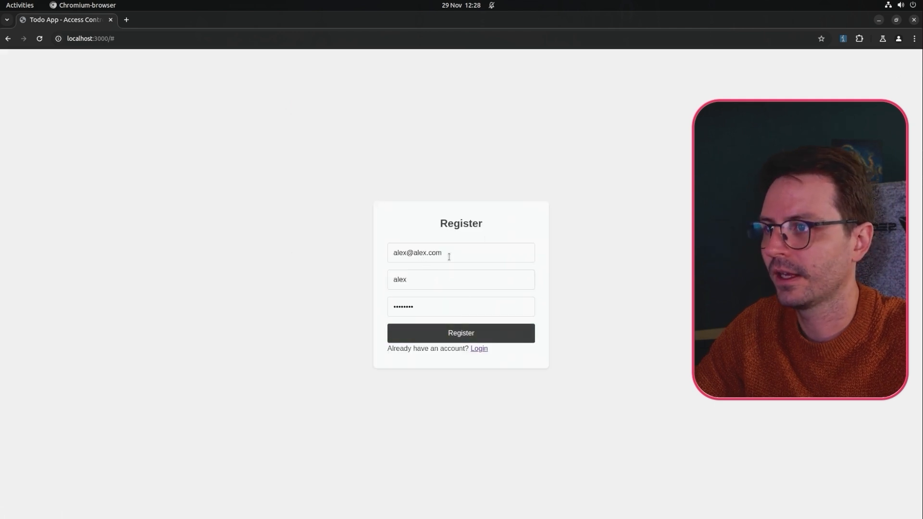
text(jeremy)
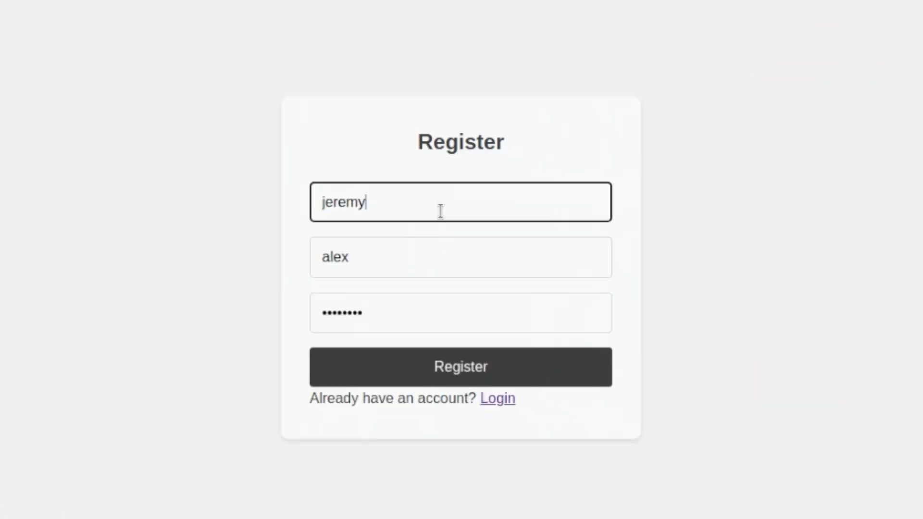
text(@jeremy.com)
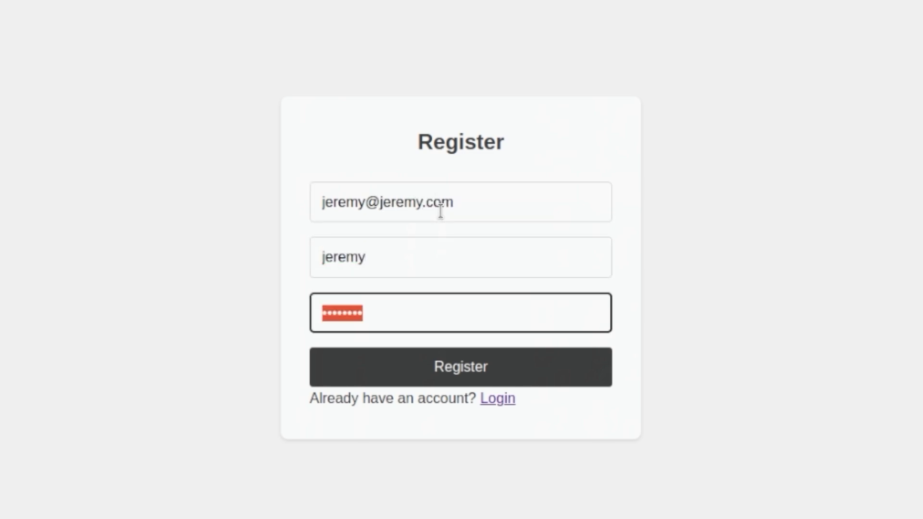
click(460, 366)
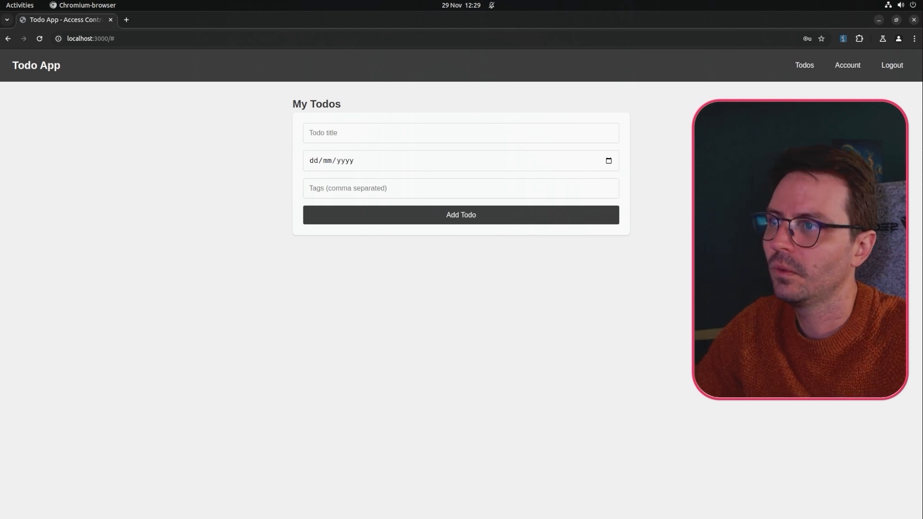
click(846, 65)
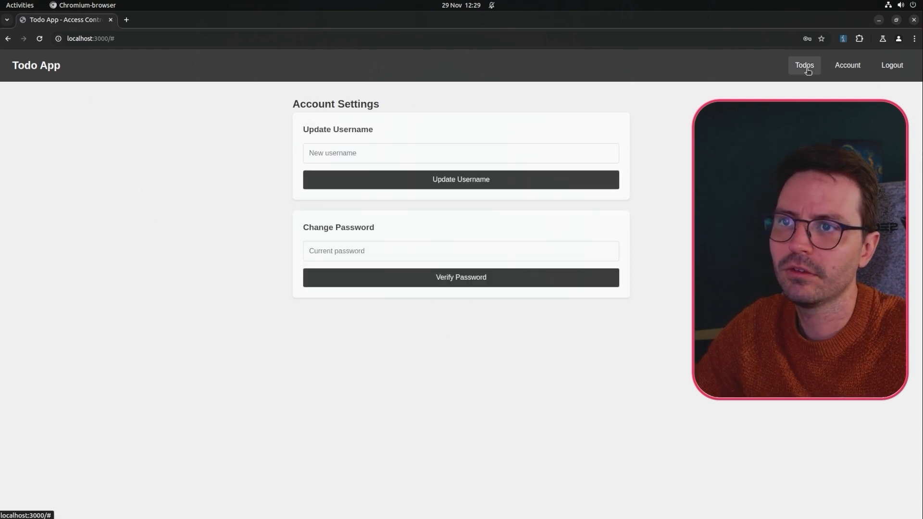
click(804, 65)
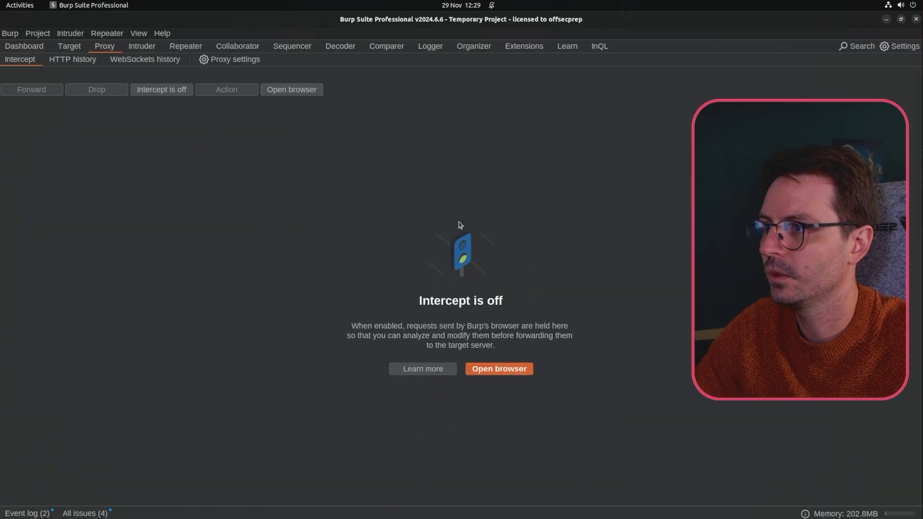
In Proxy HTTP history, inspect the POST /api/todos request and jeremy's empty GET /api/todos response.
click(72, 58)
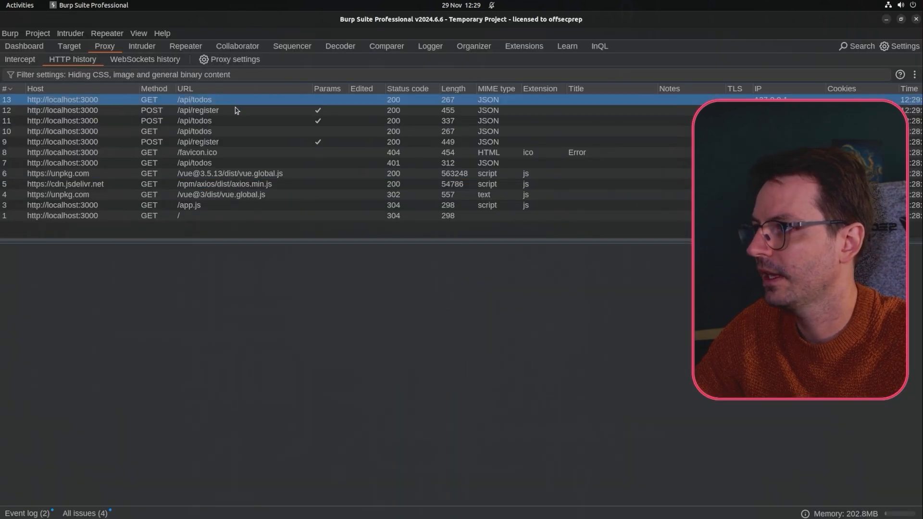
click(194, 121)
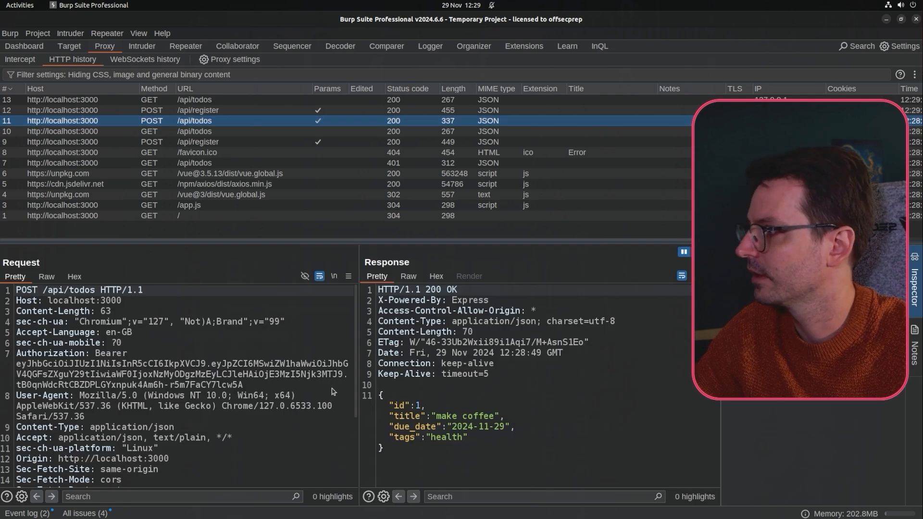
scroll(down, 3)
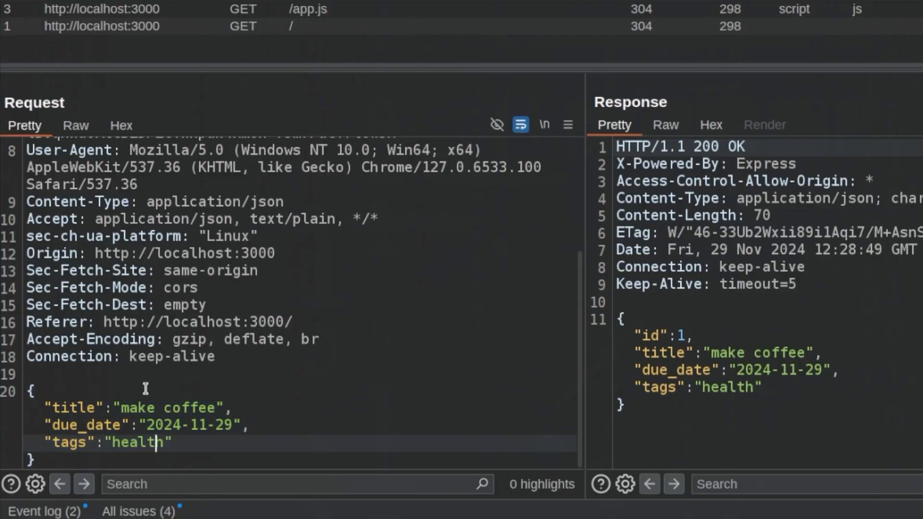
double_click(167, 407)
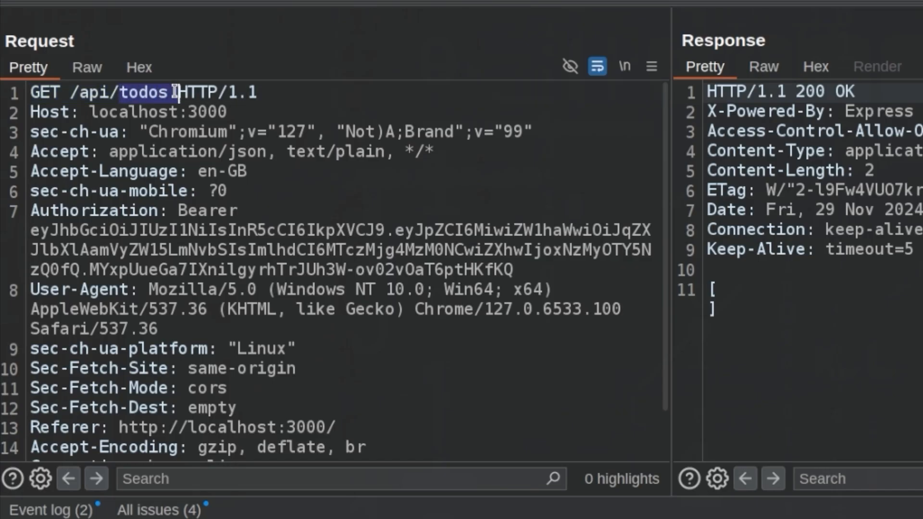
drag(199, 230, 512, 269)
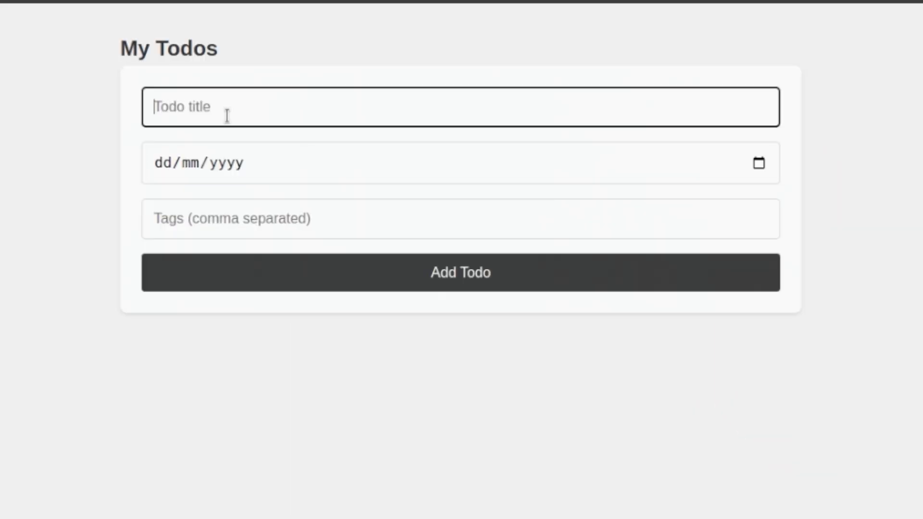
Add a 'drink water' todo due 29/11/2024 with tag 'w' as jeremy.
text(drink water)
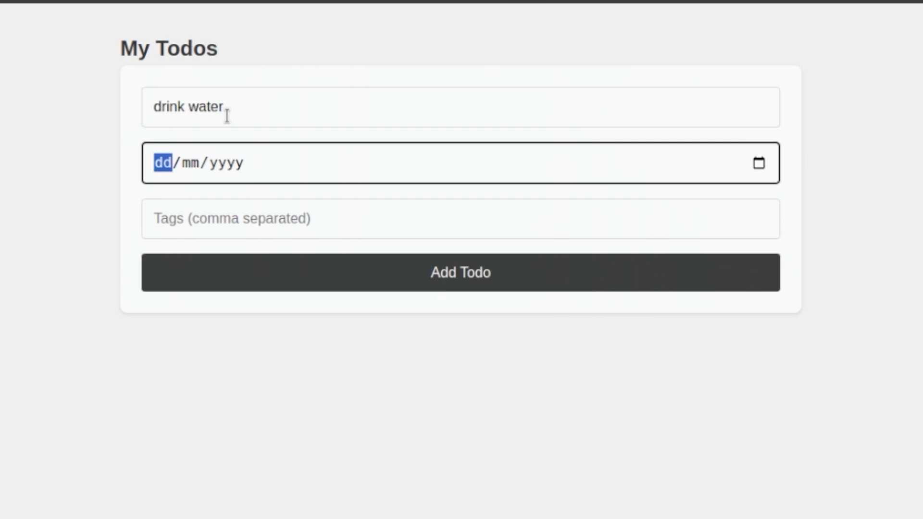
text(29112020)
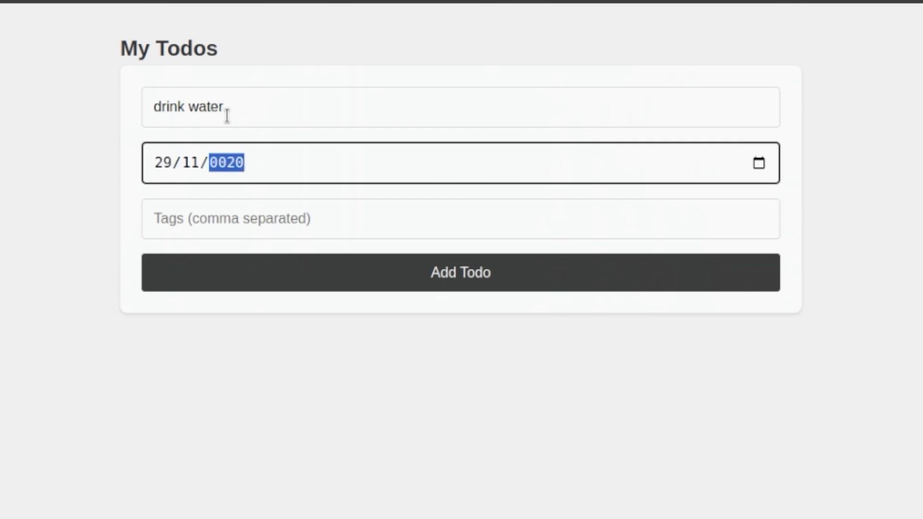
text(w)
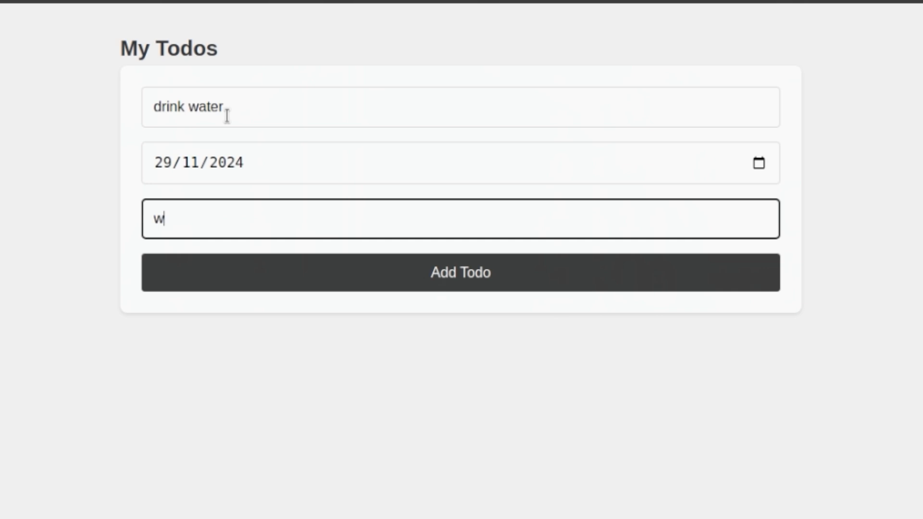
click(460, 271)
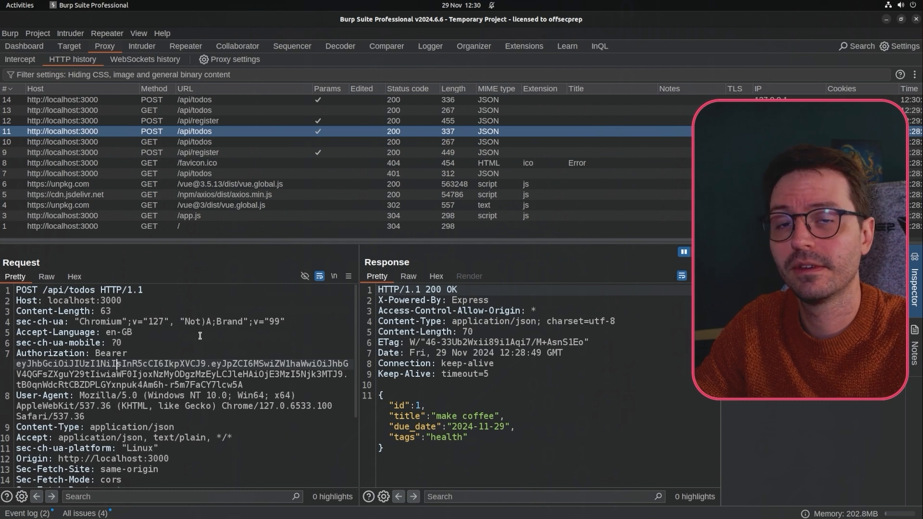
Locate the make coffee POST /api/todos request in the proxy history for resending as PUT.
scroll(down, 3)
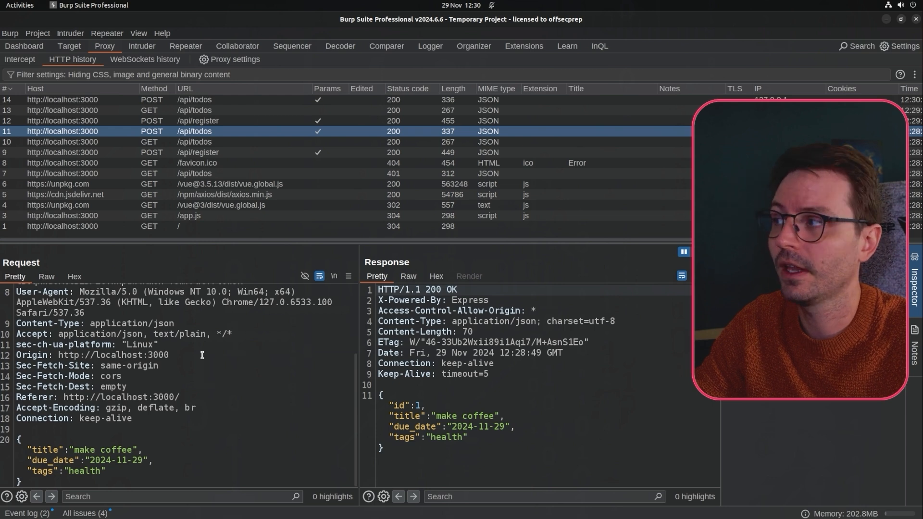
mouse_move(192, 369)
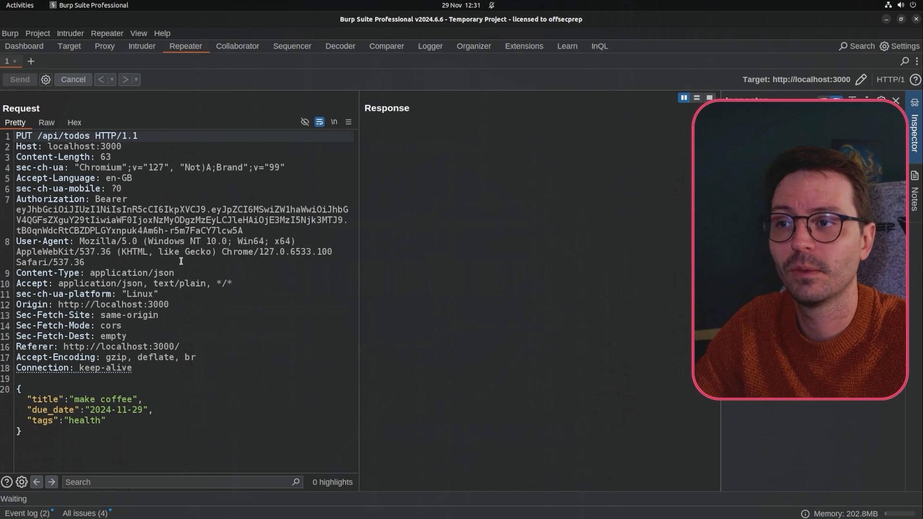
Send the PUT /api/todos request, get 400 'ID is required', and check the original response's id 1.
click(19, 80)
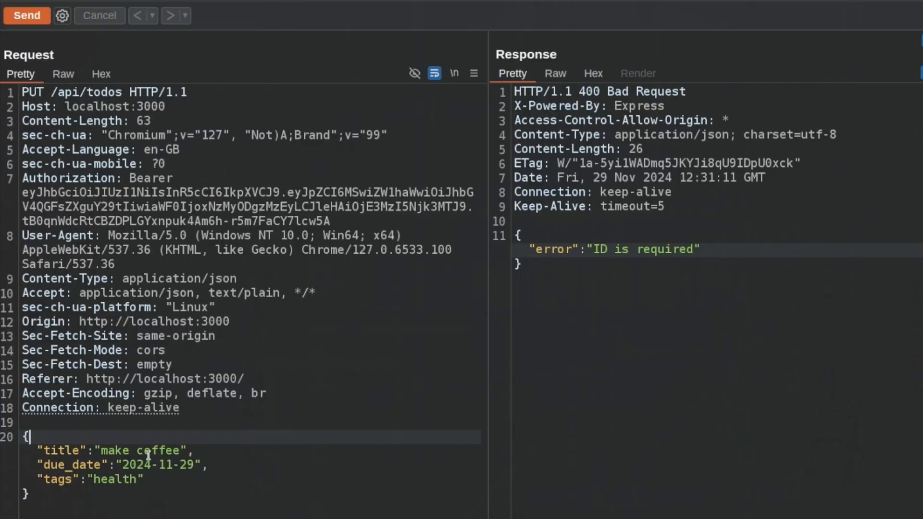
double_click(139, 450)
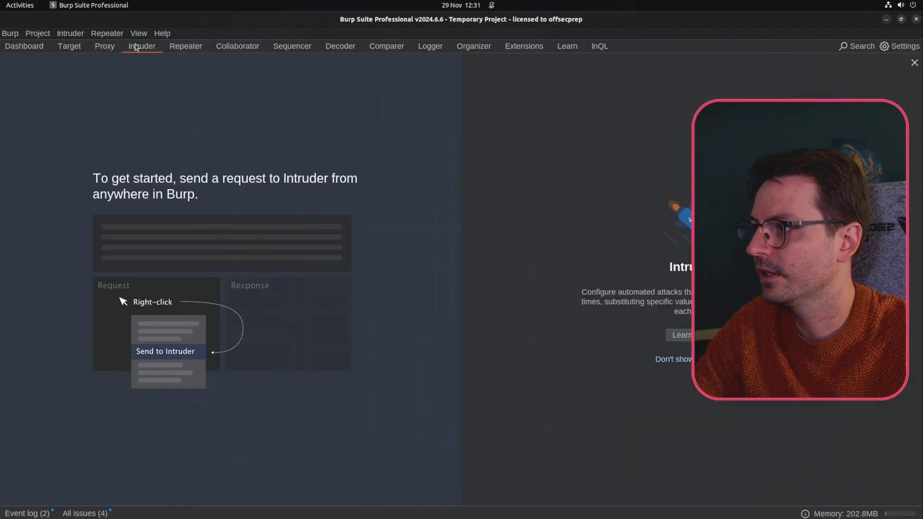
click(104, 46)
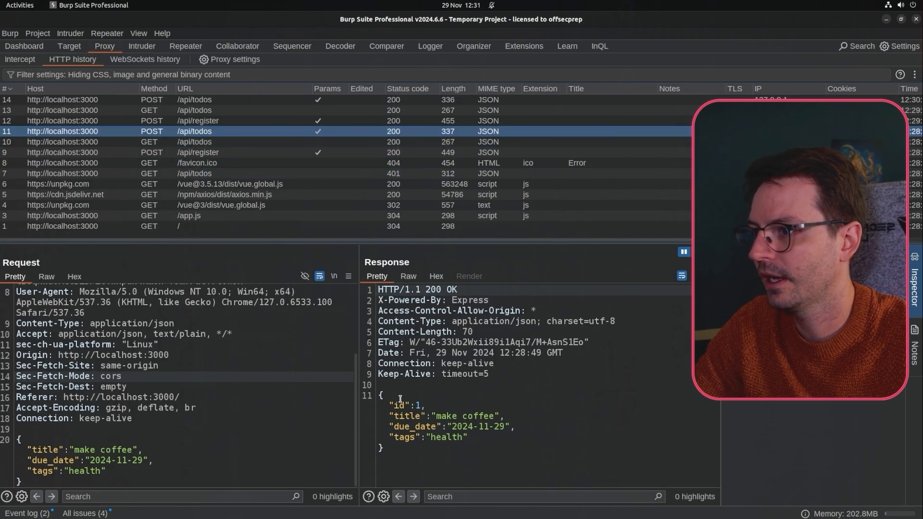
drag(388, 406, 447, 416)
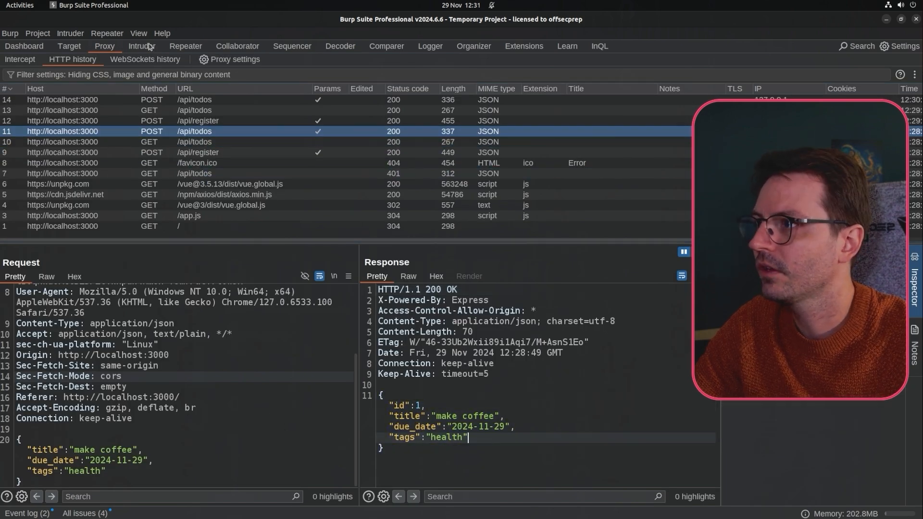
Add "id":"2" as the first JSON field in the Repeater PUT request body.
click(185, 46)
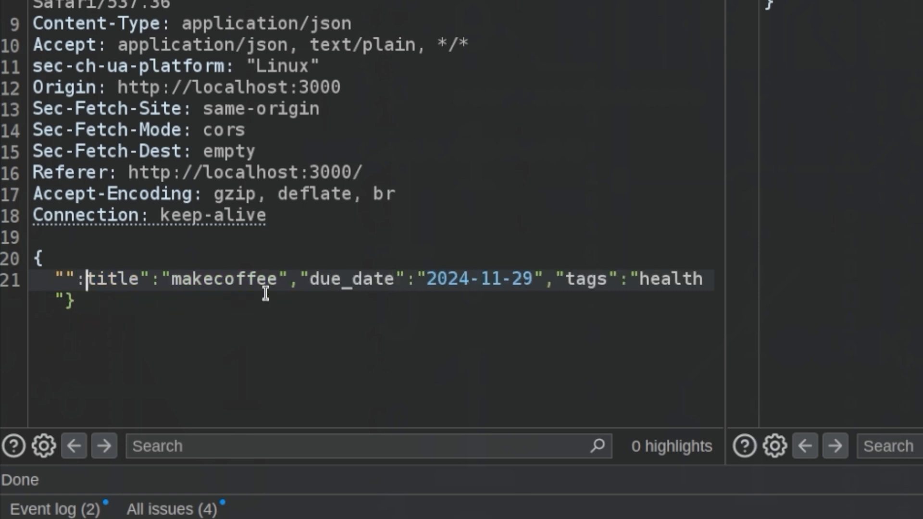
text("":"",)
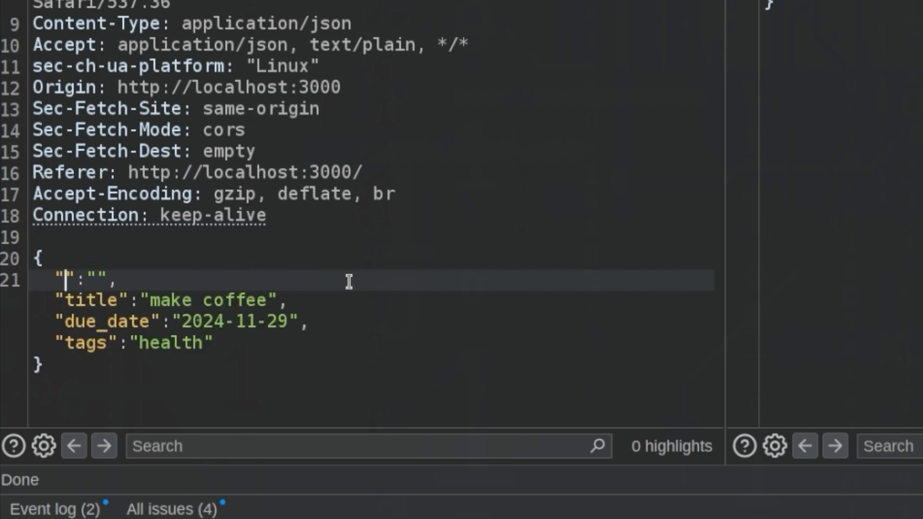
text(id)
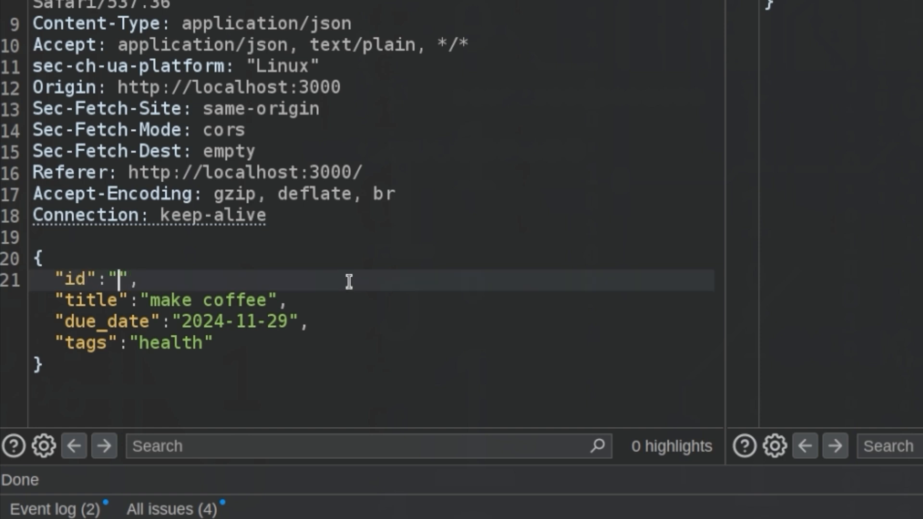
text(2)
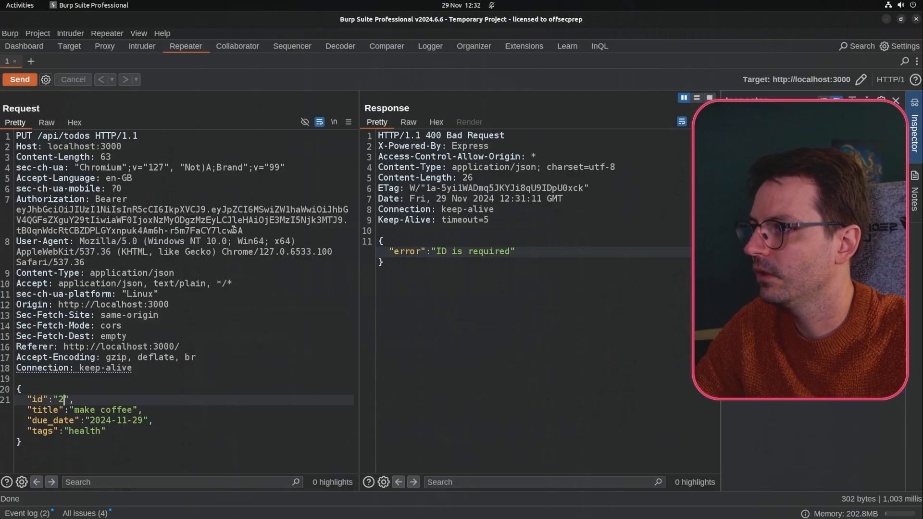
Select the payload section of the bearer JWT in the request headers.
drag(20, 209, 242, 230)
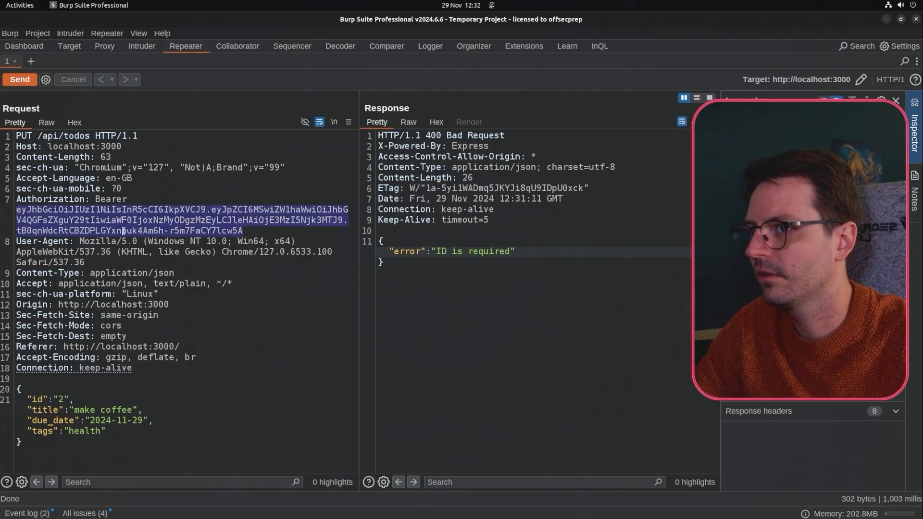
click(208, 209)
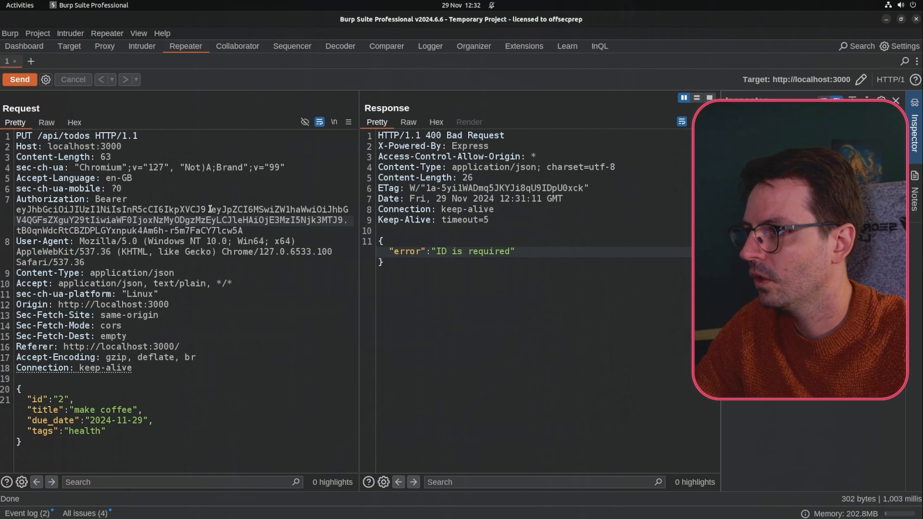
drag(211, 209, 344, 220)
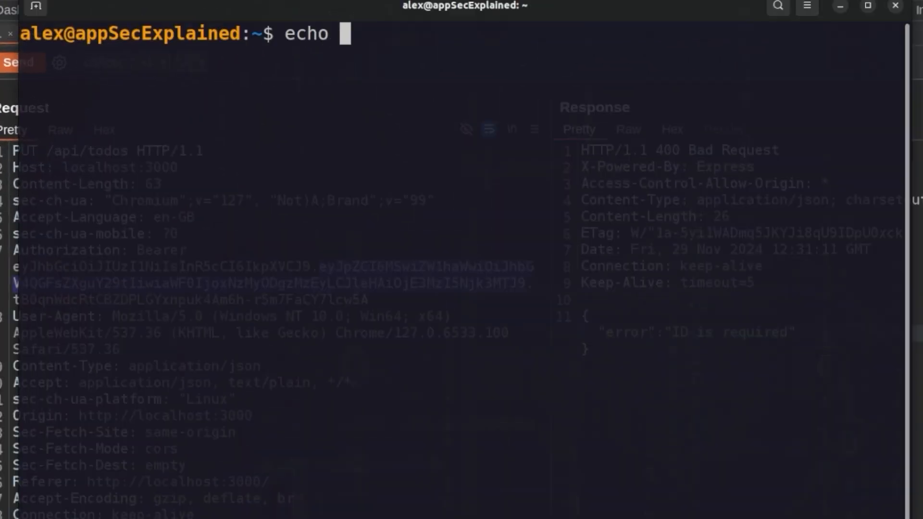
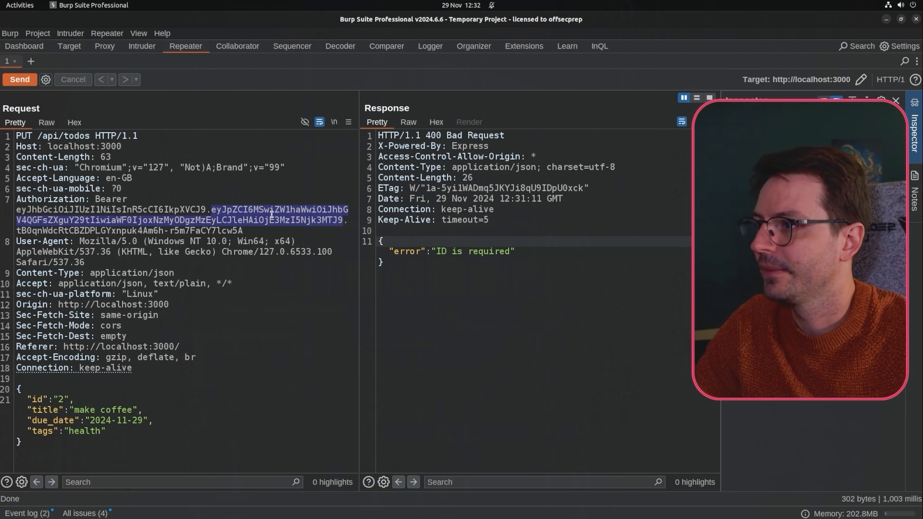
Send the PUT targeting todo 2 and confirm the 200 OK with title make coffee.
click(19, 80)
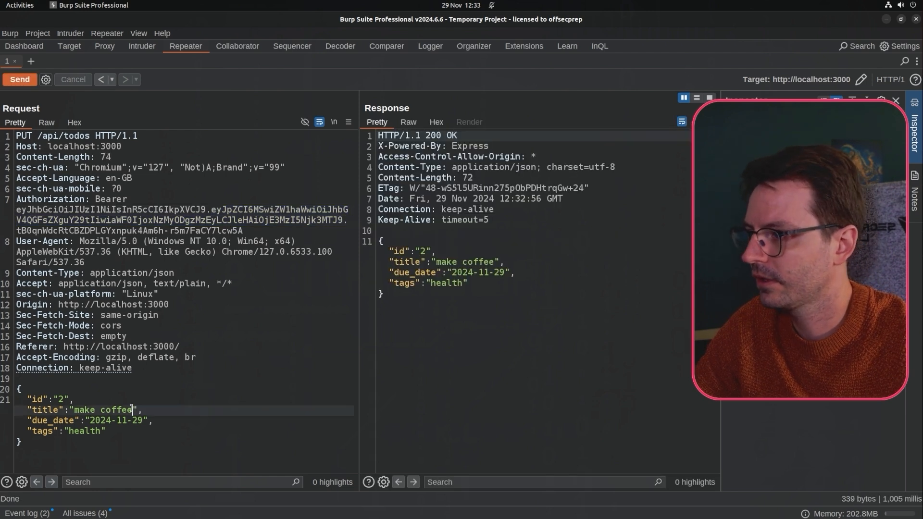
double_click(105, 417)
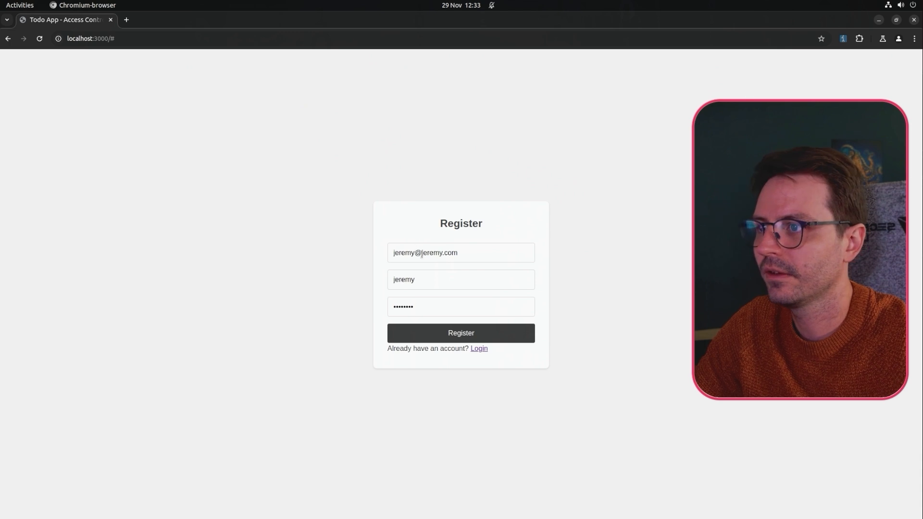
Log in to the Todo App as the second account jeremy@jere.
click(479, 348)
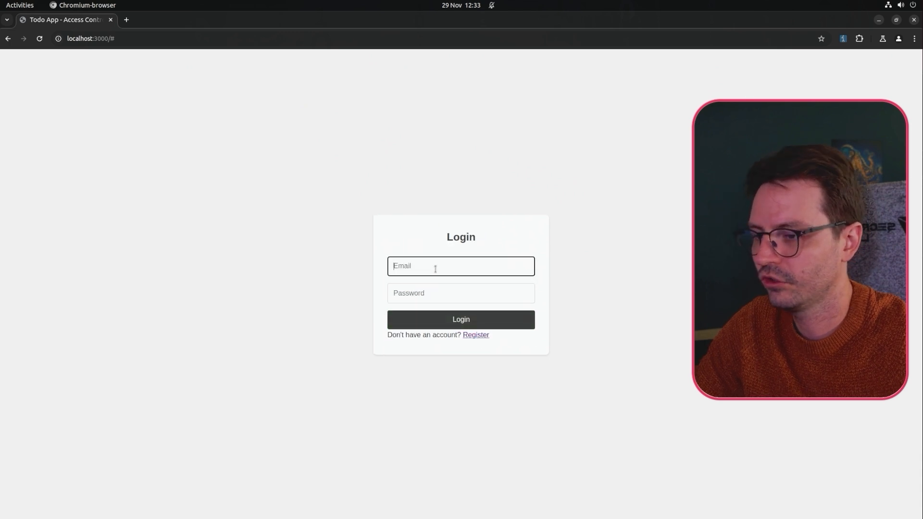
text(jeremy@jeremy.com)
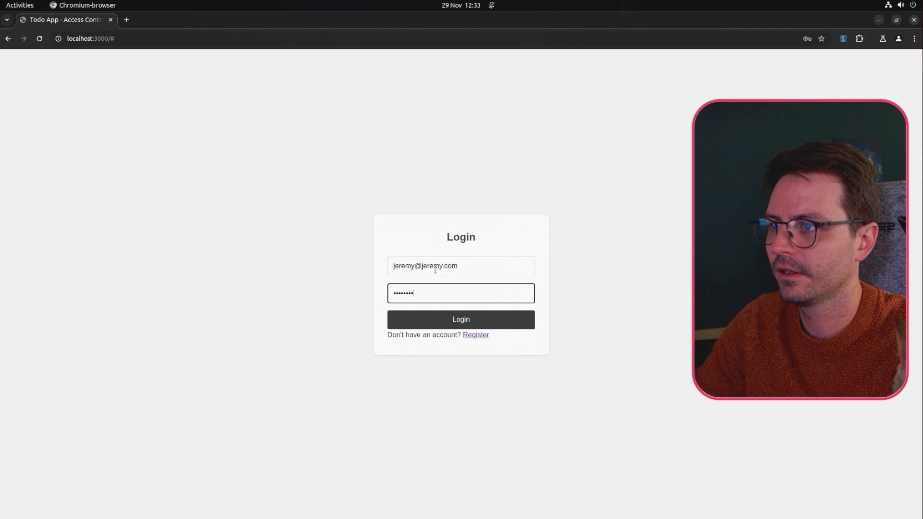
click(461, 319)
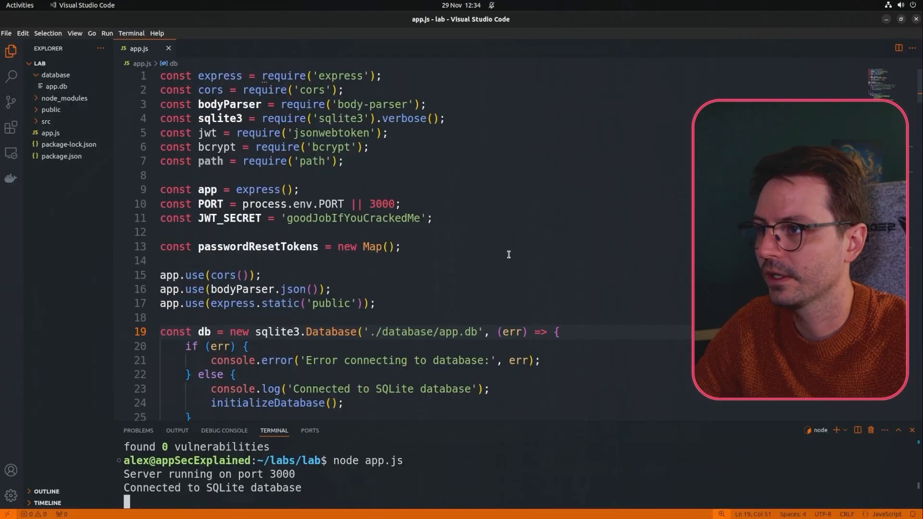
scroll(down, 3)
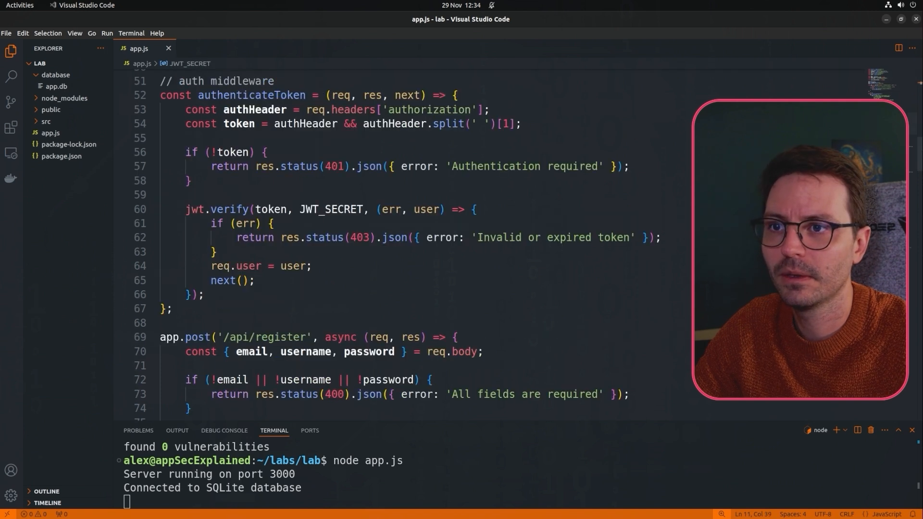
scroll(down, 3)
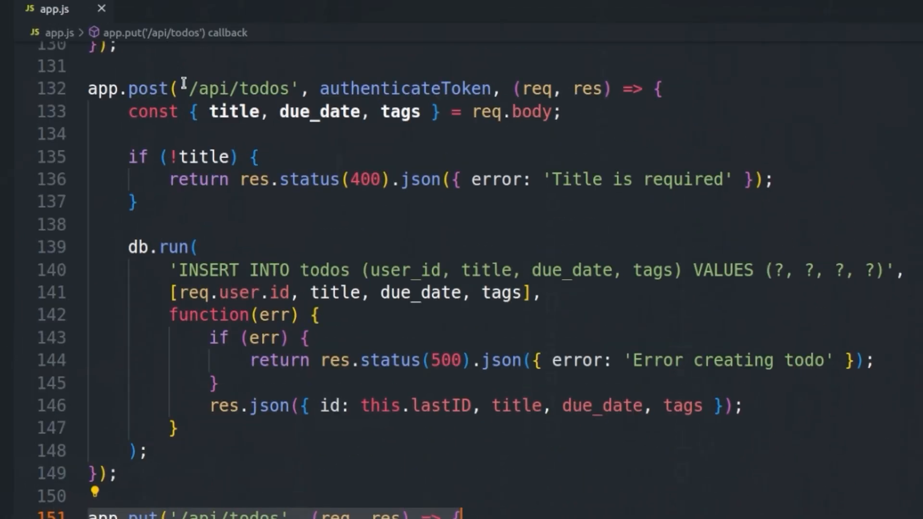
double_click(404, 89)
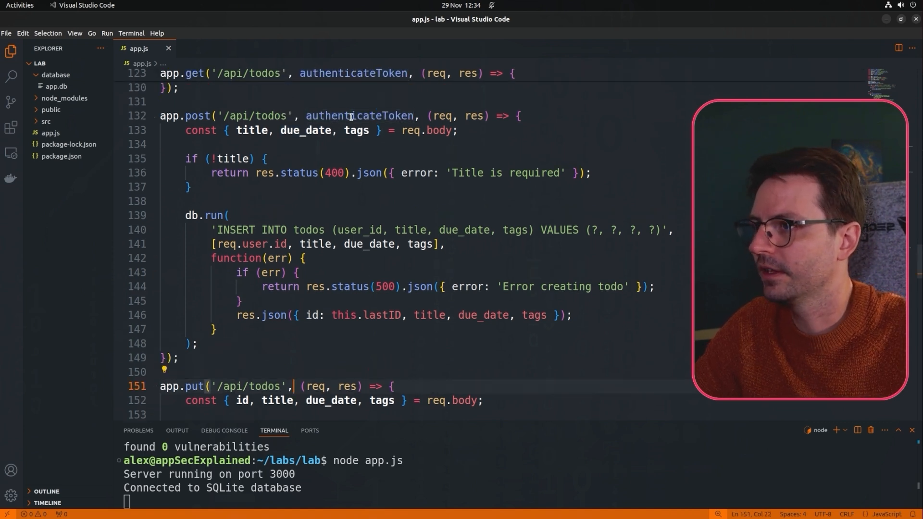
scroll(down, 3)
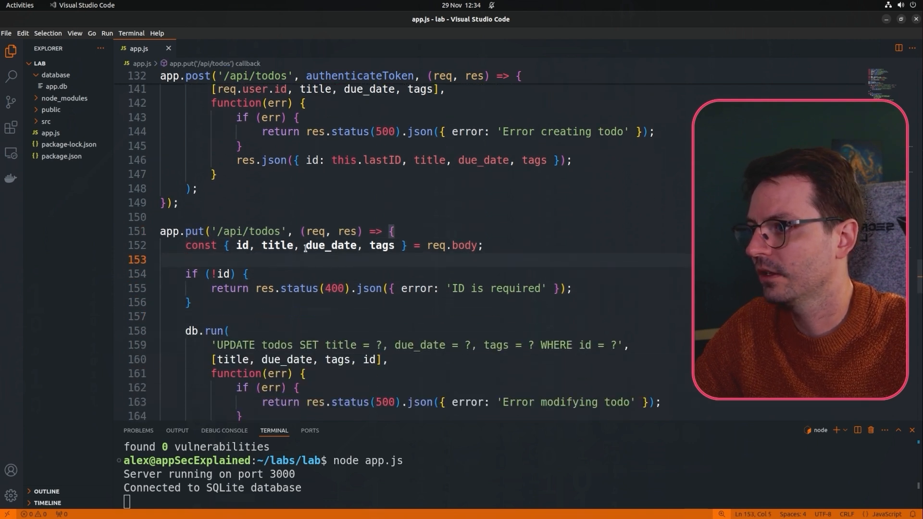
double_click(240, 245)
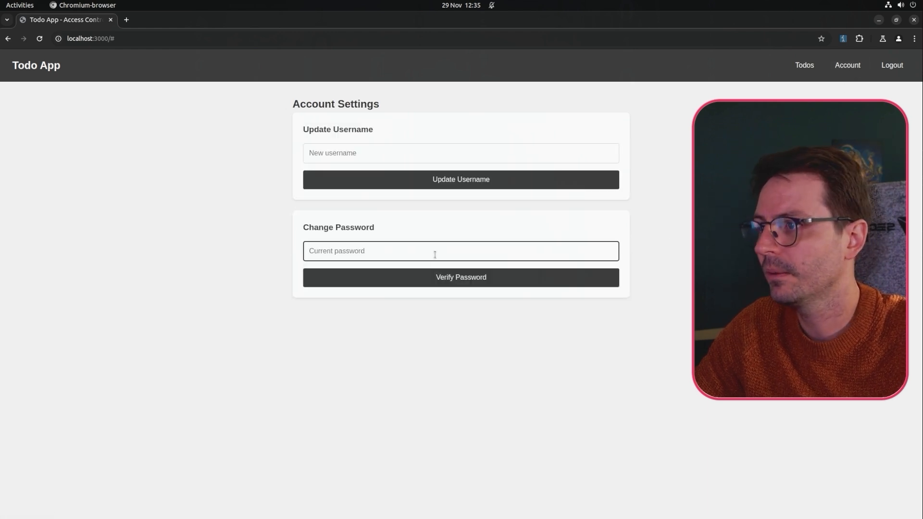
Log in with the email changed to alex.
click(891, 65)
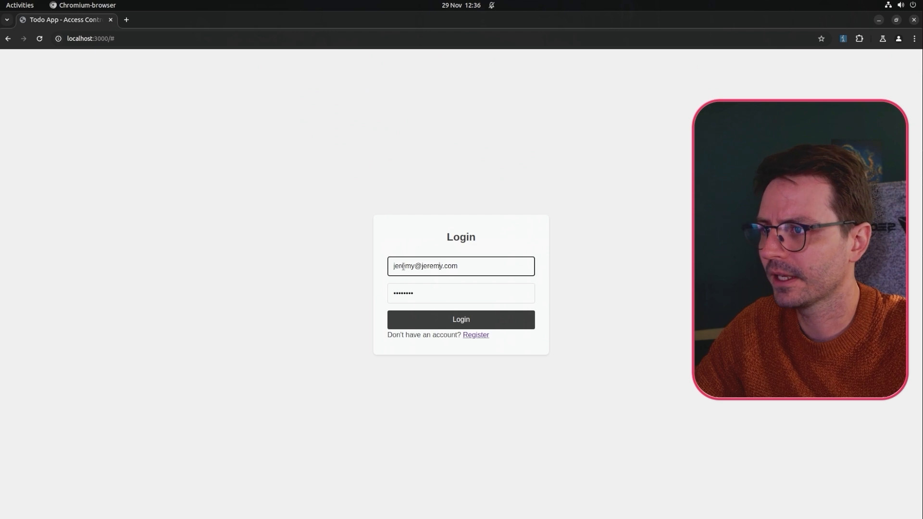
text(alex)
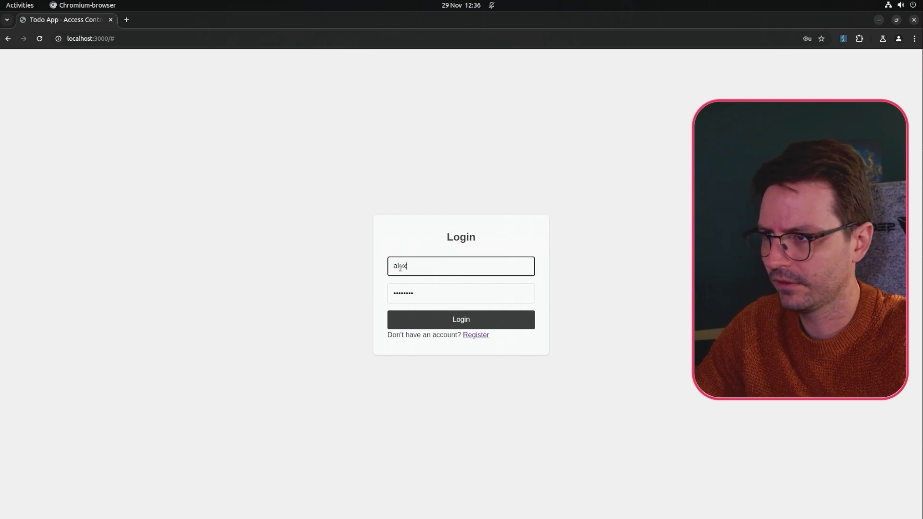
click(460, 319)
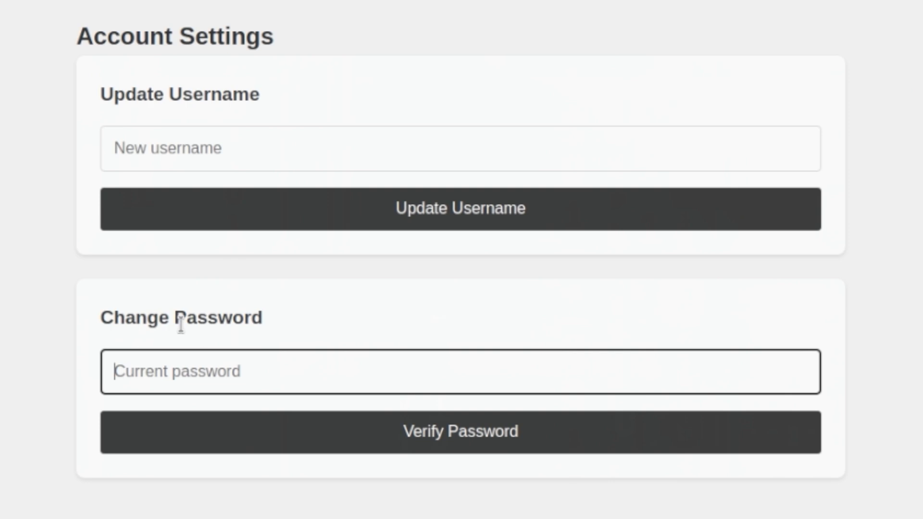
mouse_move(329, 384)
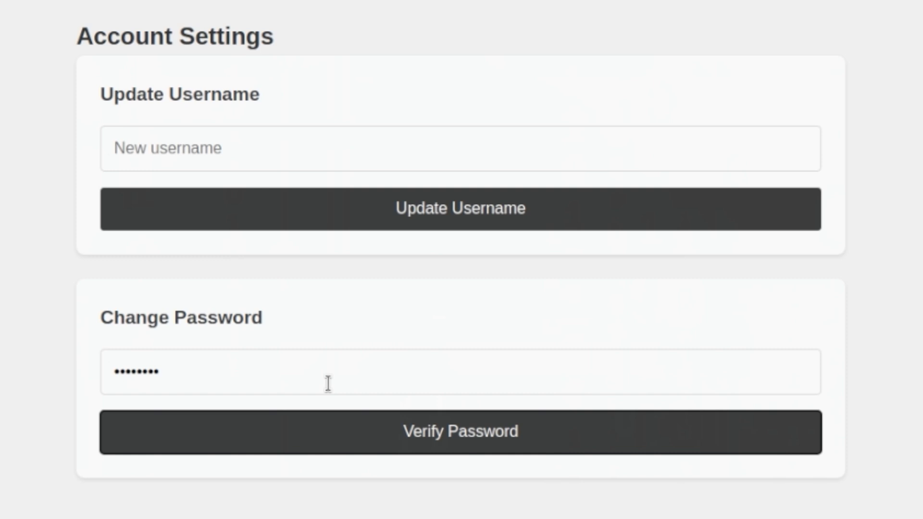
Verify the current password and set a new one, acknowledging 'Password updated successfully'.
click(460, 432)
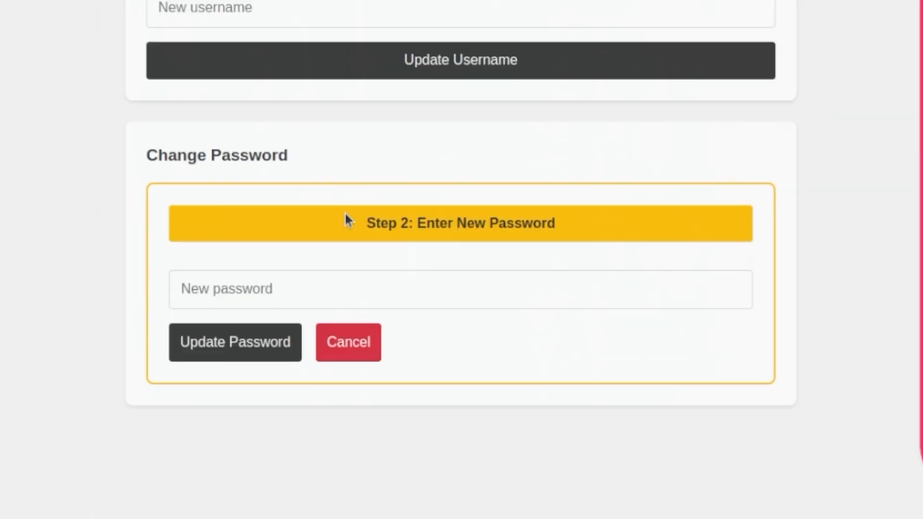
click(459, 290)
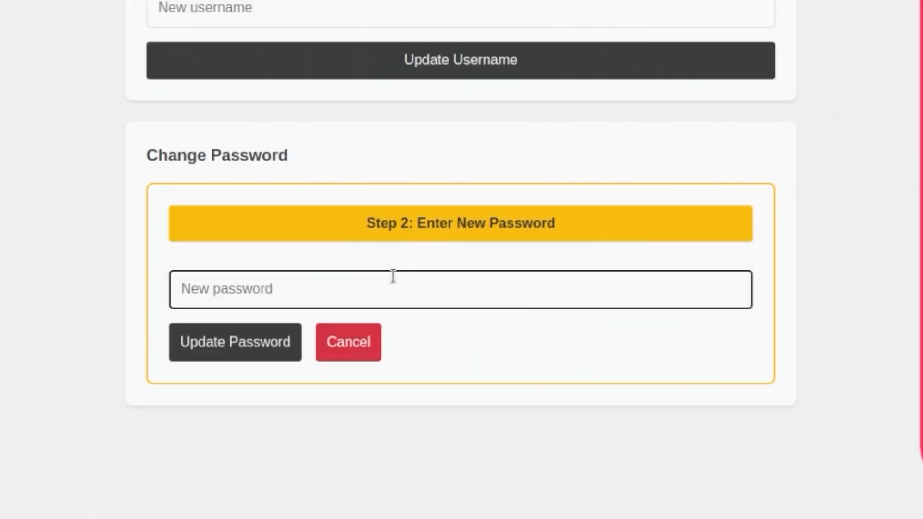
text(•••••)
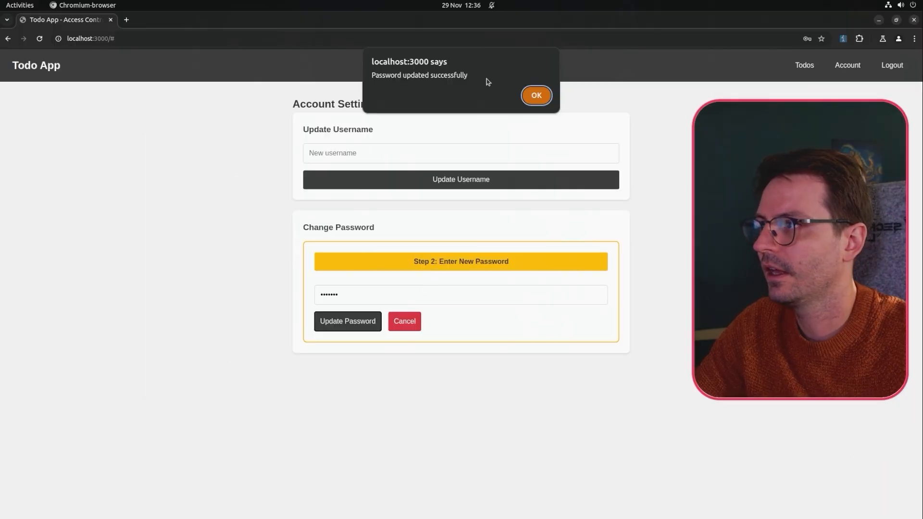
click(535, 95)
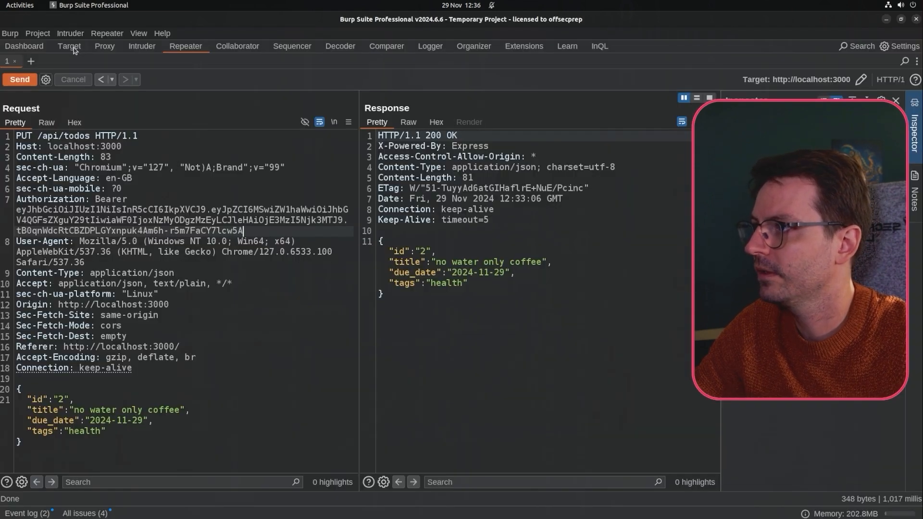
Inspect the password verify request in Proxy history and its returned resetToken.
click(104, 46)
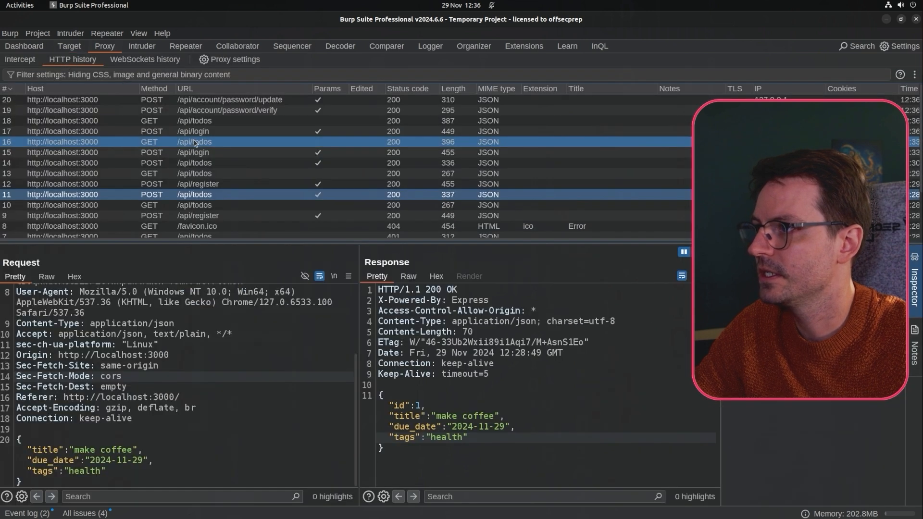
click(235, 109)
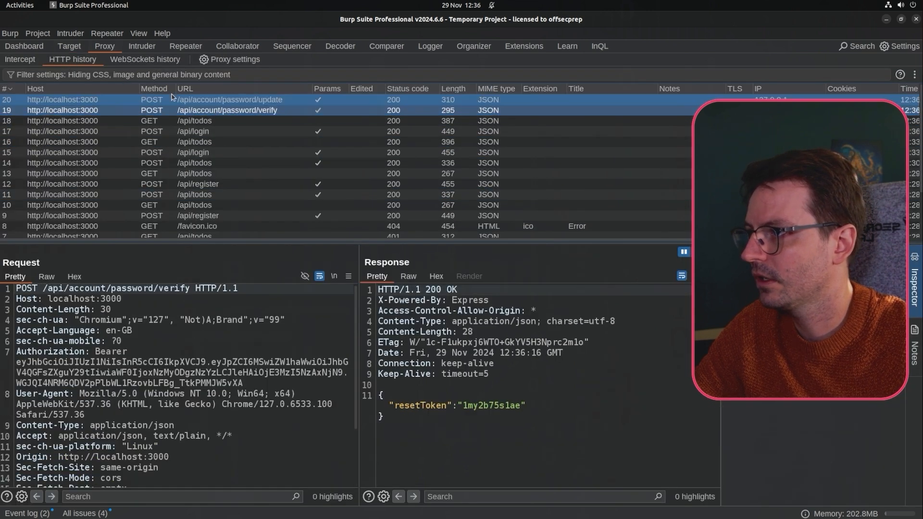
click(229, 109)
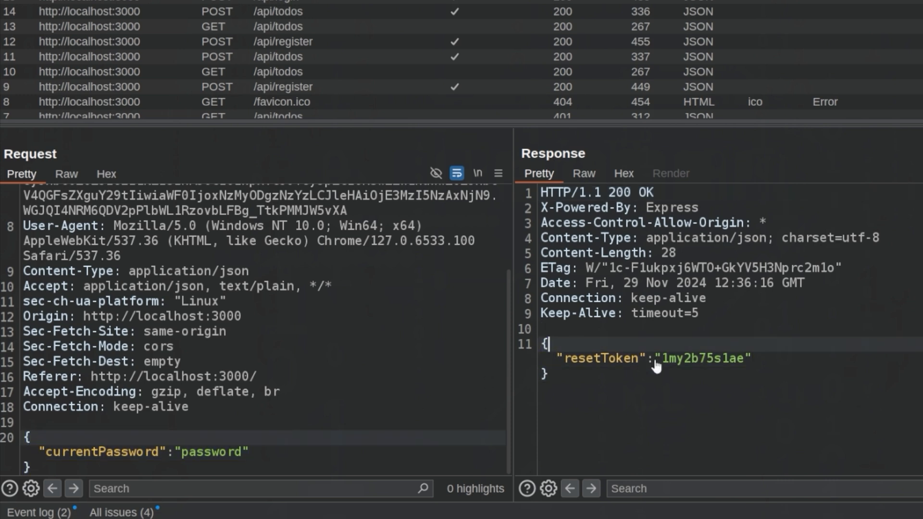
double_click(703, 359)
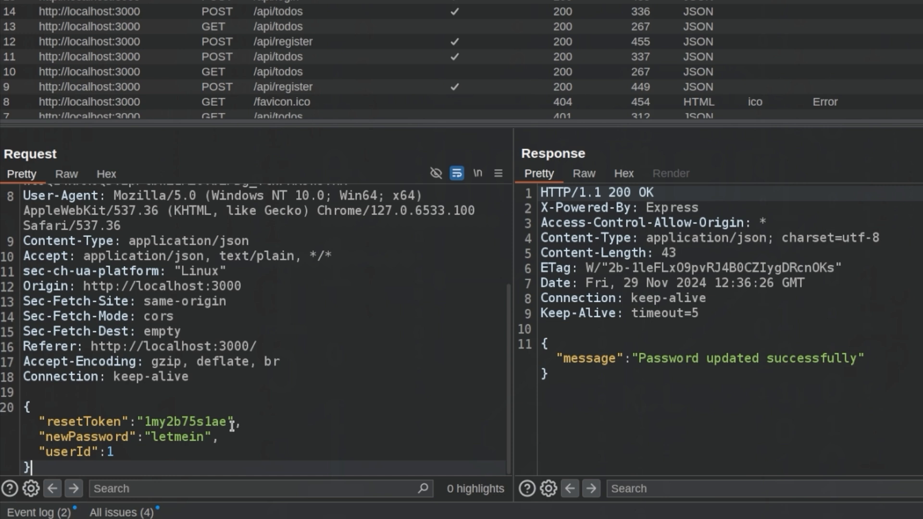
mouse_move(256, 412)
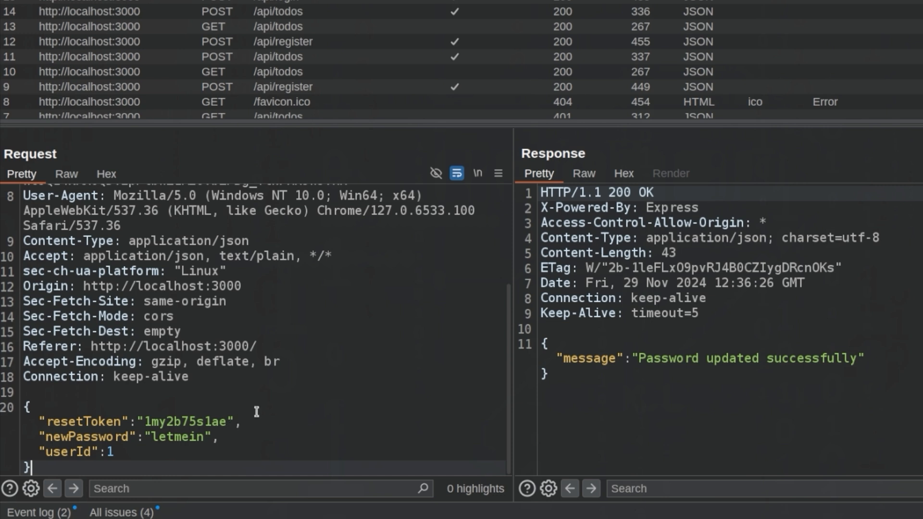
double_click(74, 451)
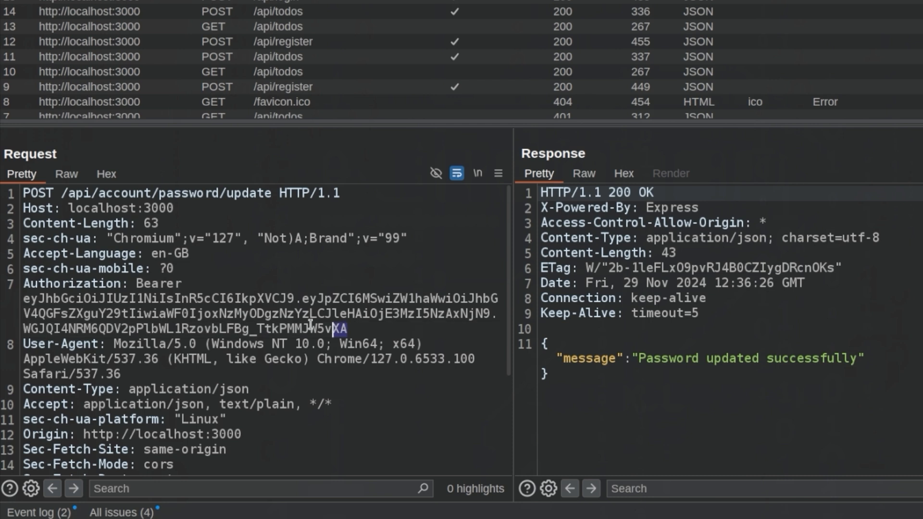
drag(25, 293, 347, 330)
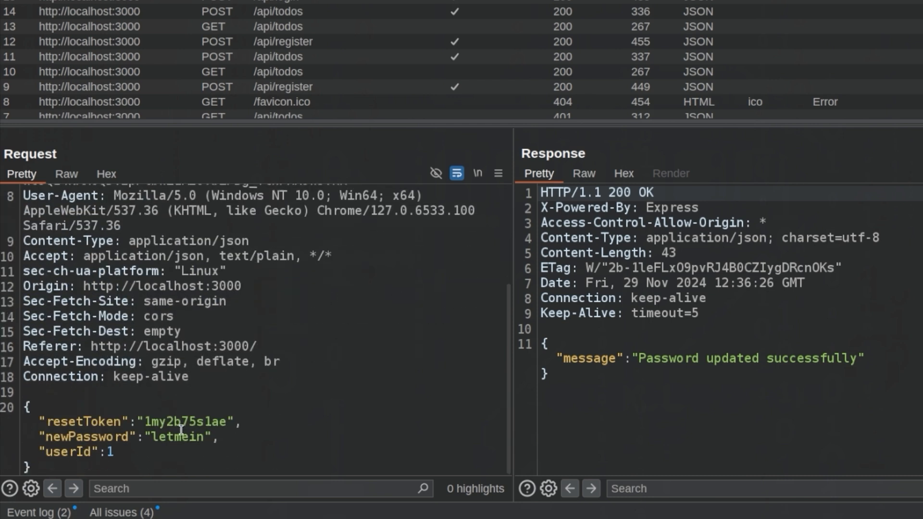
double_click(187, 421)
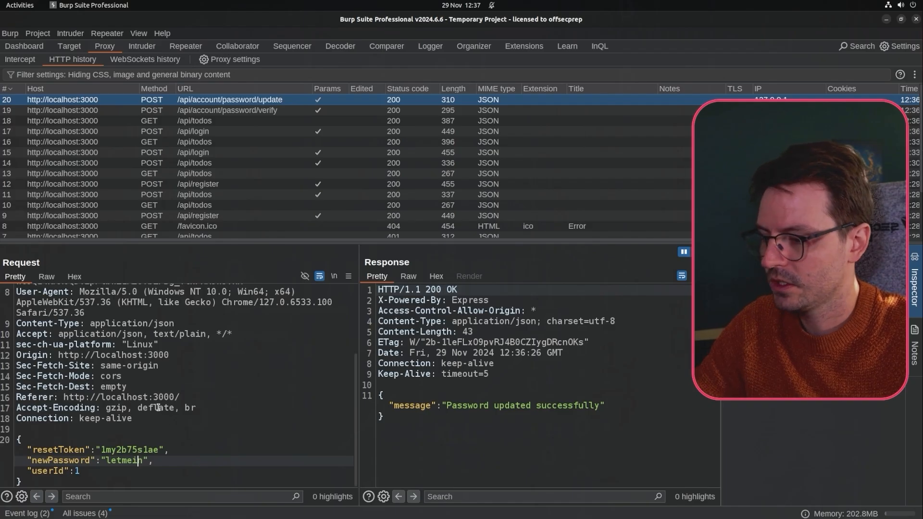
click(185, 46)
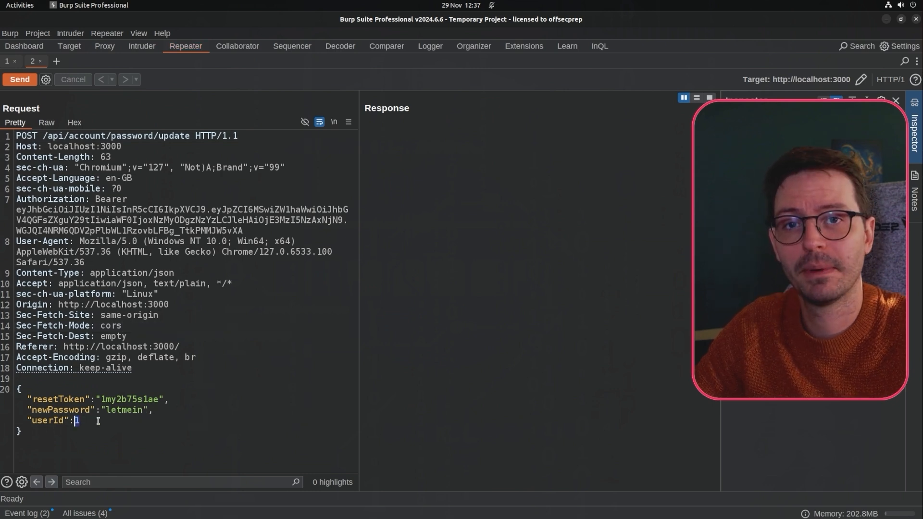
Select the userId value 1 in the password update request.
double_click(132, 399)
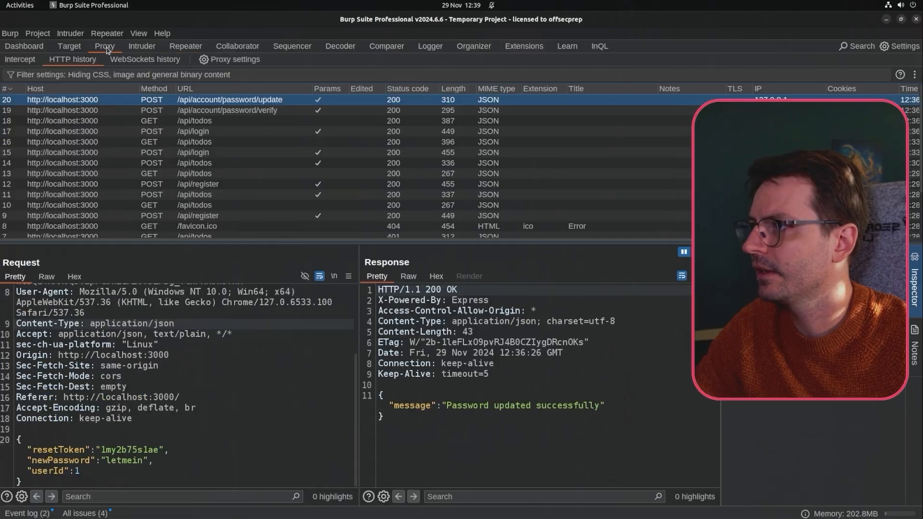
Re-examine the password verify and update requests in Proxy history.
click(235, 110)
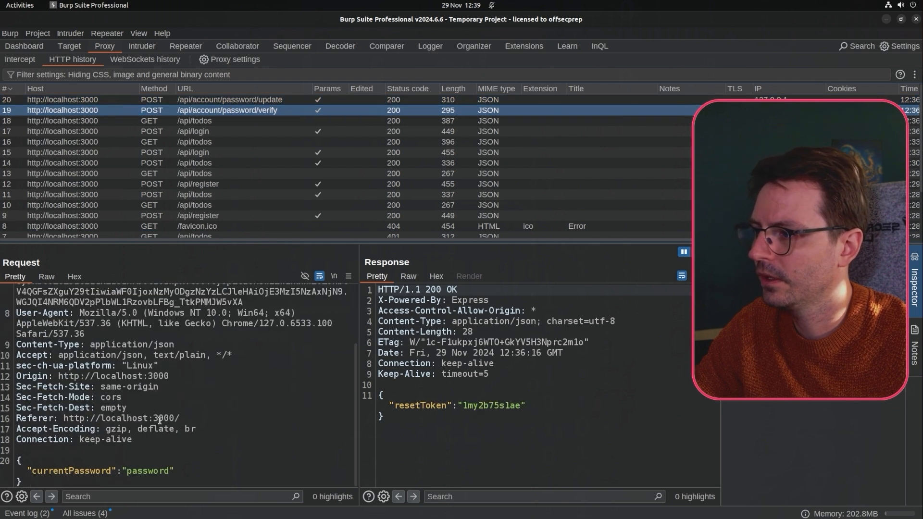
click(229, 99)
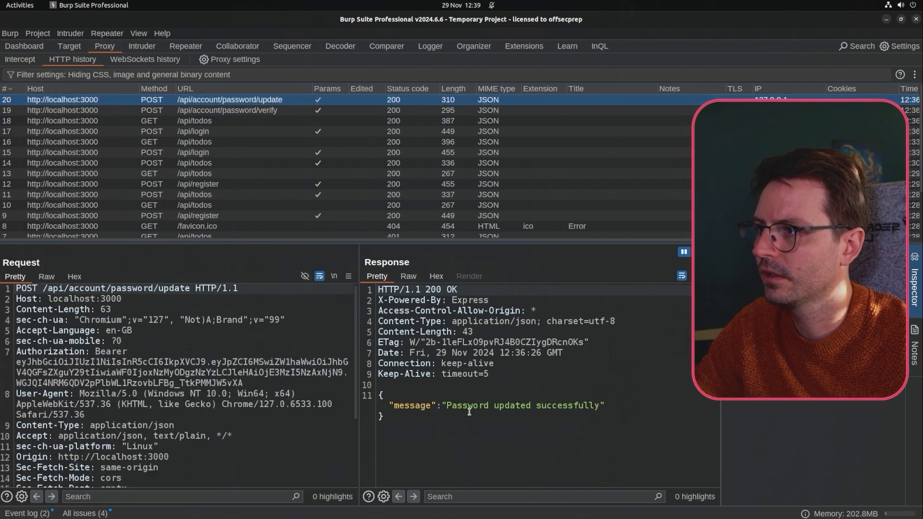
scroll(down, 3)
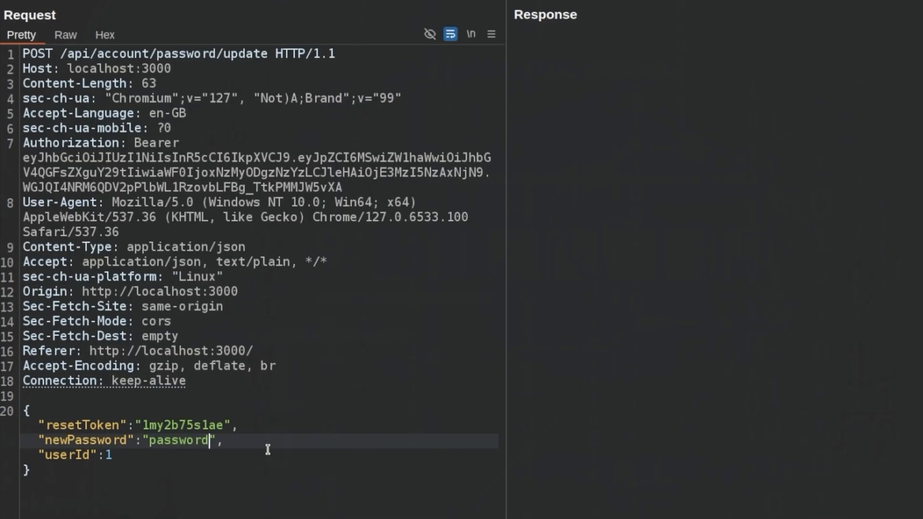
mouse_move(281, 366)
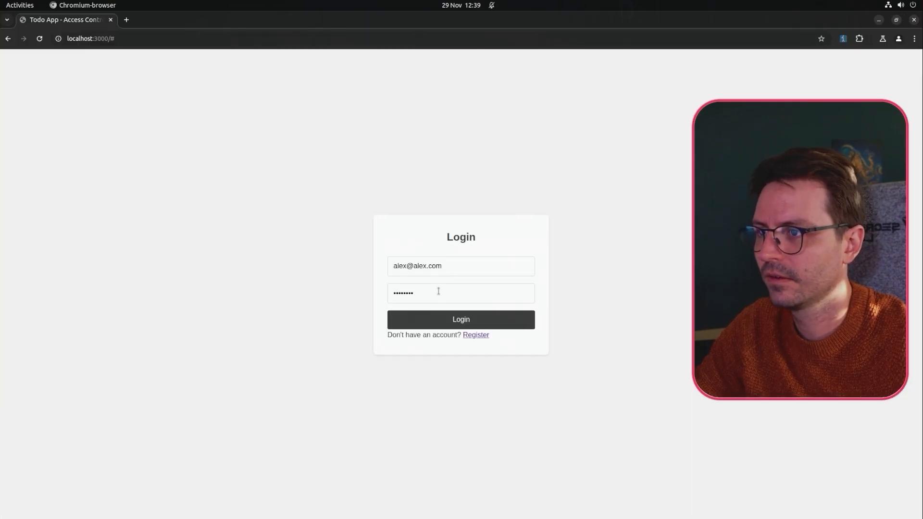
click(460, 319)
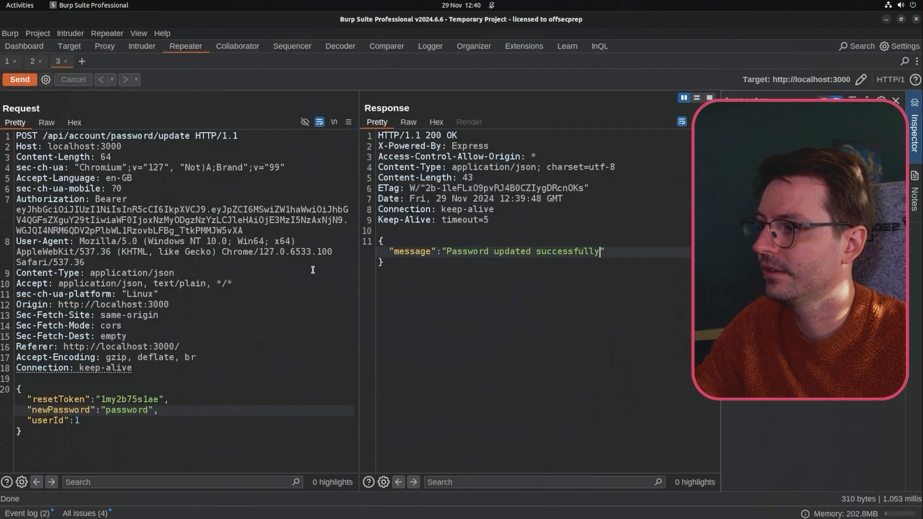
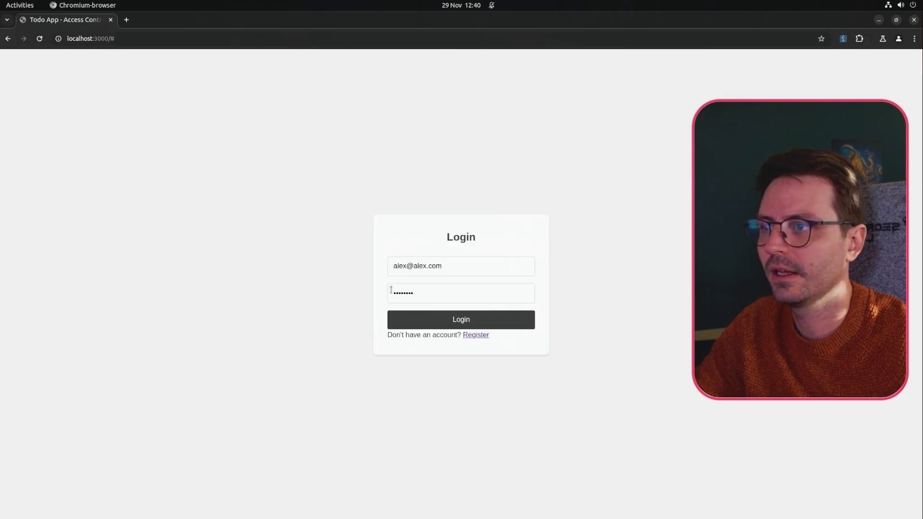
click(460, 319)
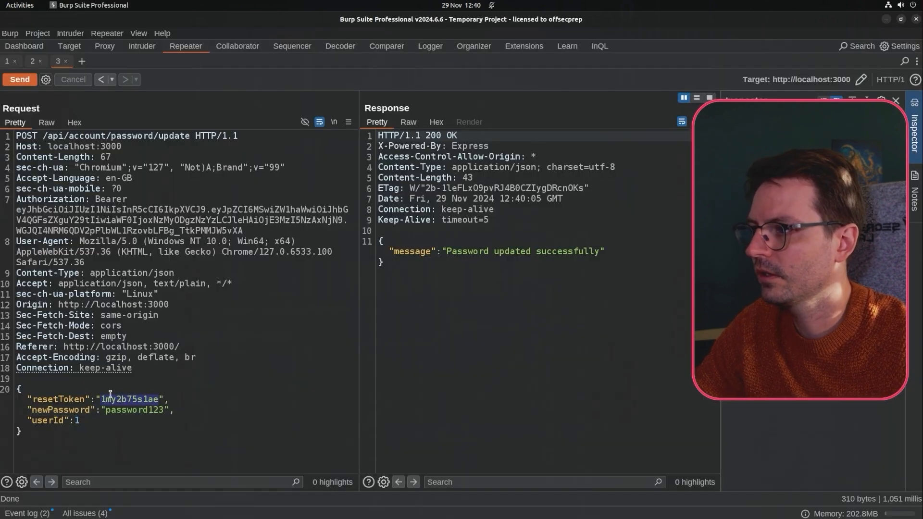
Blank the resetToken for userId 1 and resend, still getting 'Password updated successfully'.
key(Delete)
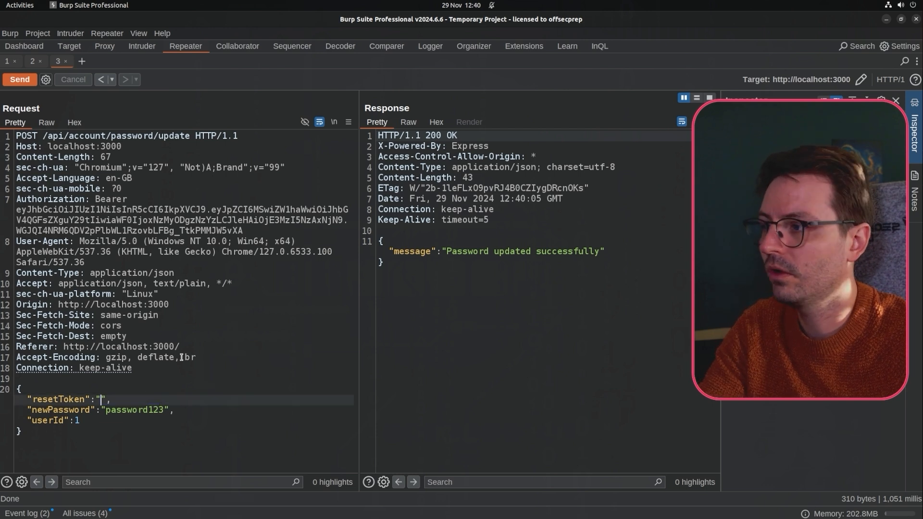
click(19, 80)
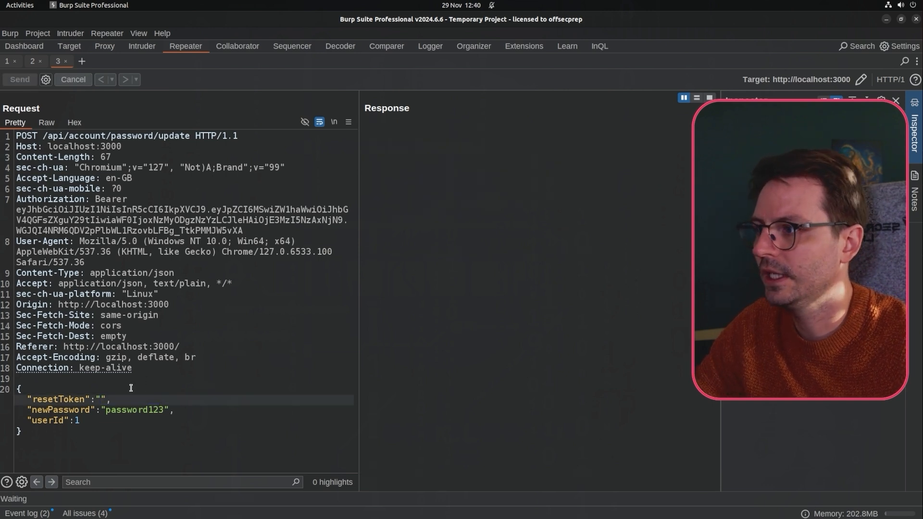
click(19, 79)
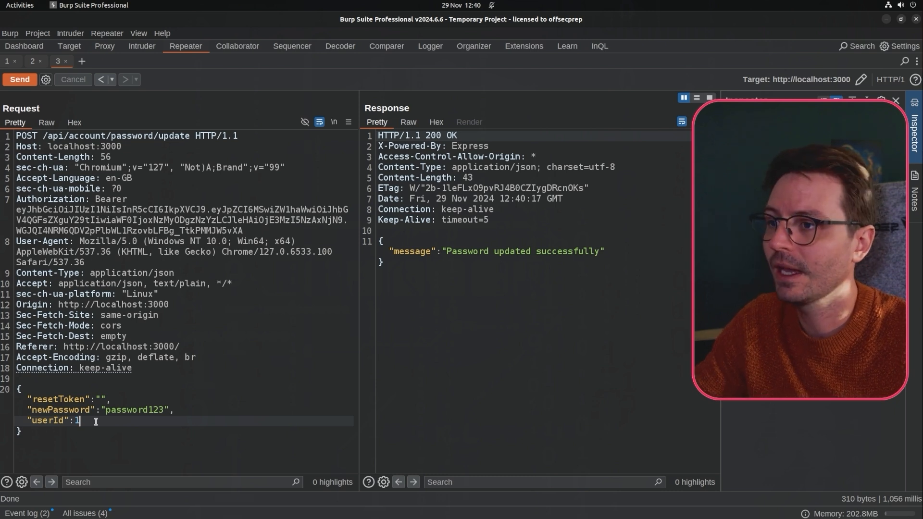
mouse_move(143, 388)
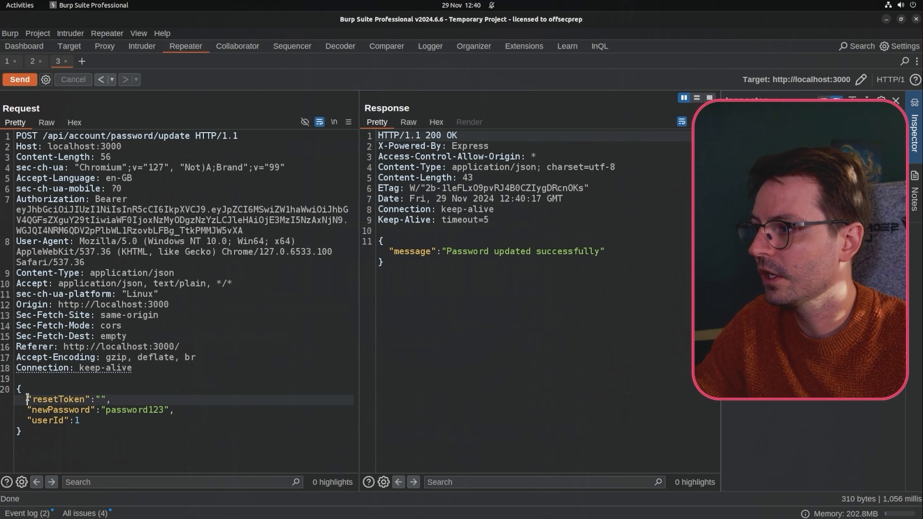
double_click(56, 406)
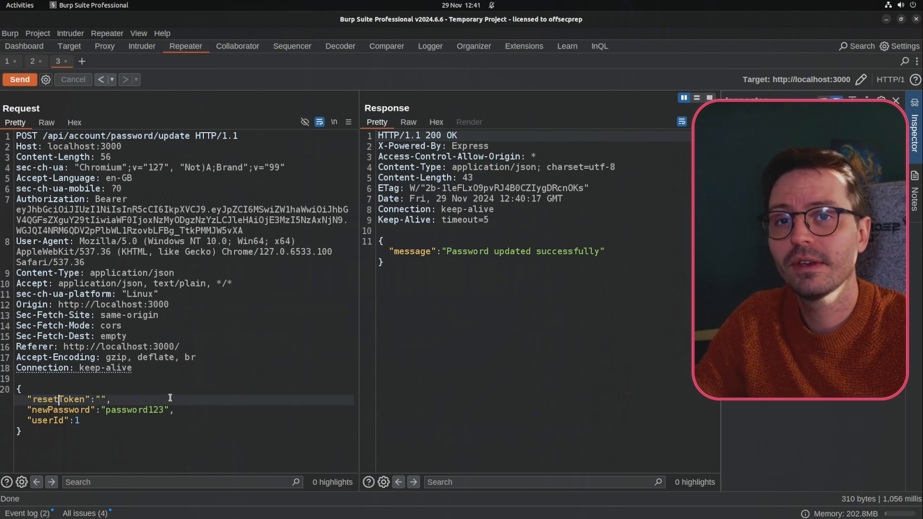
mouse_move(250, 376)
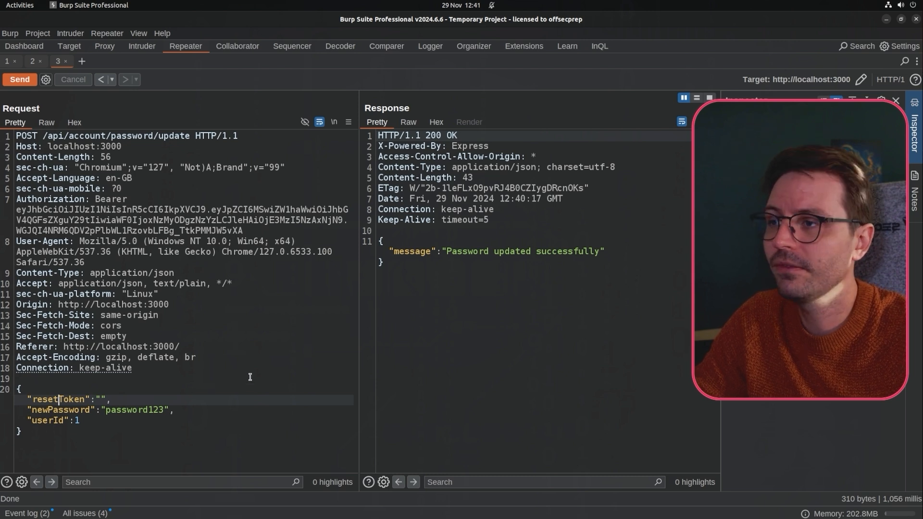